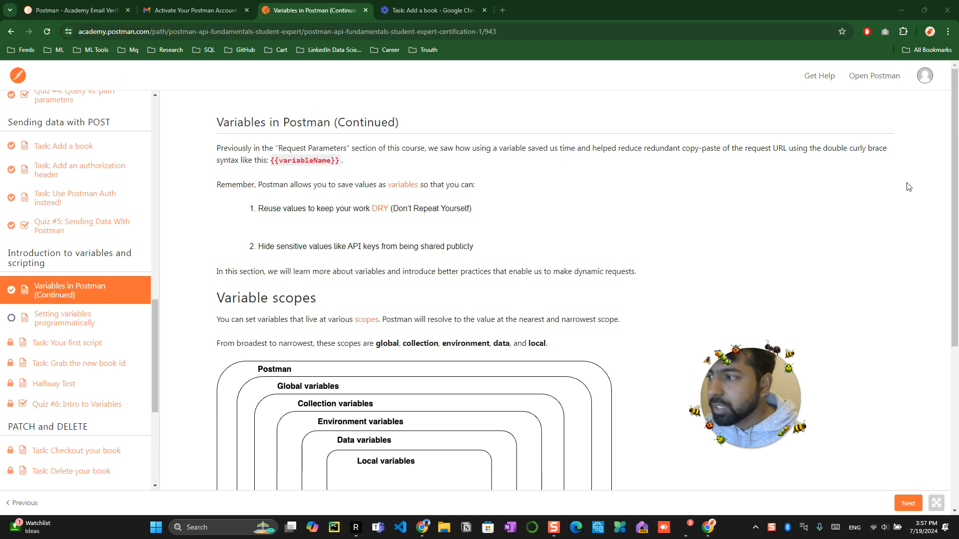
- Advance past the variables lessons to 'Task: Your first script' and its add-a-script section
{"action": "scroll", "scroll_direction": "down", "scroll_amount": 3}
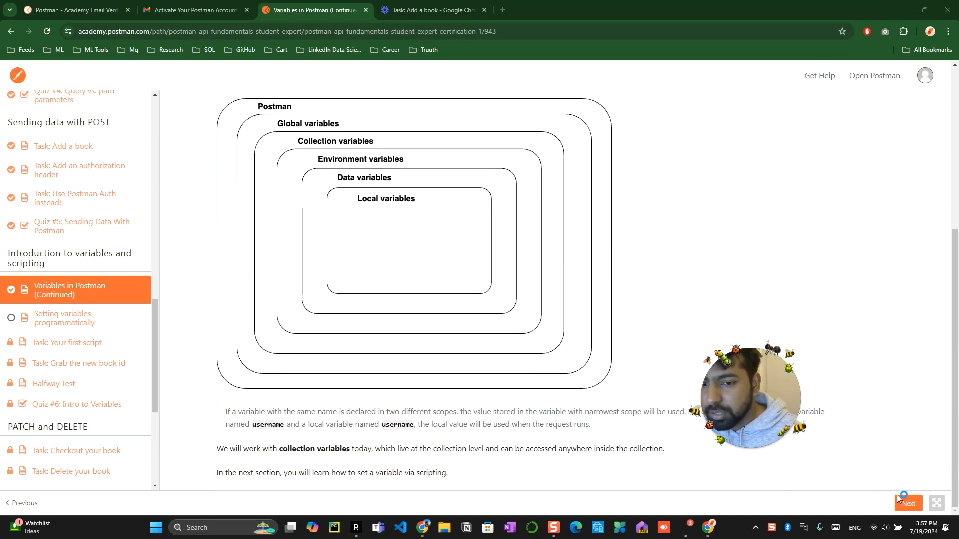
{"action": "left_click", "coordinate": [908, 503]}
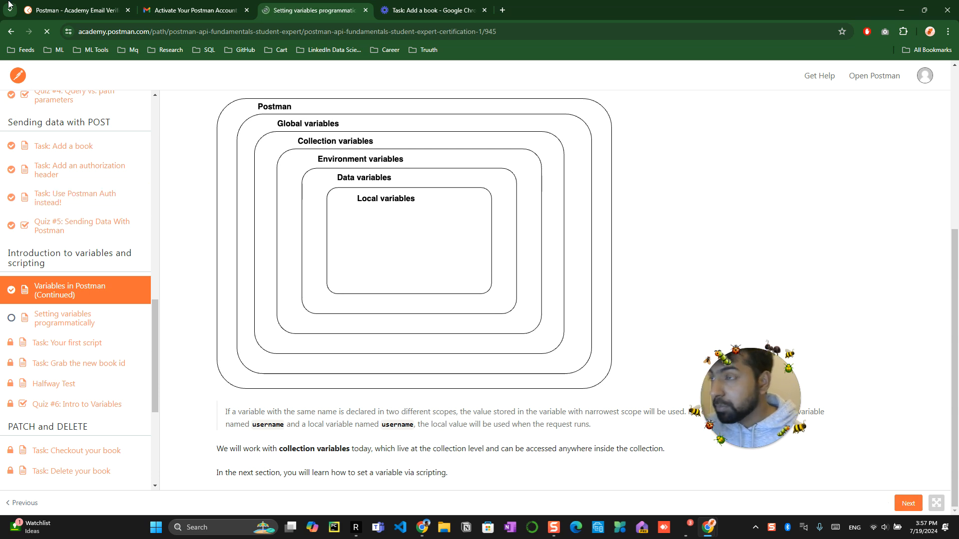
{"action": "left_click", "coordinate": [907, 503]}
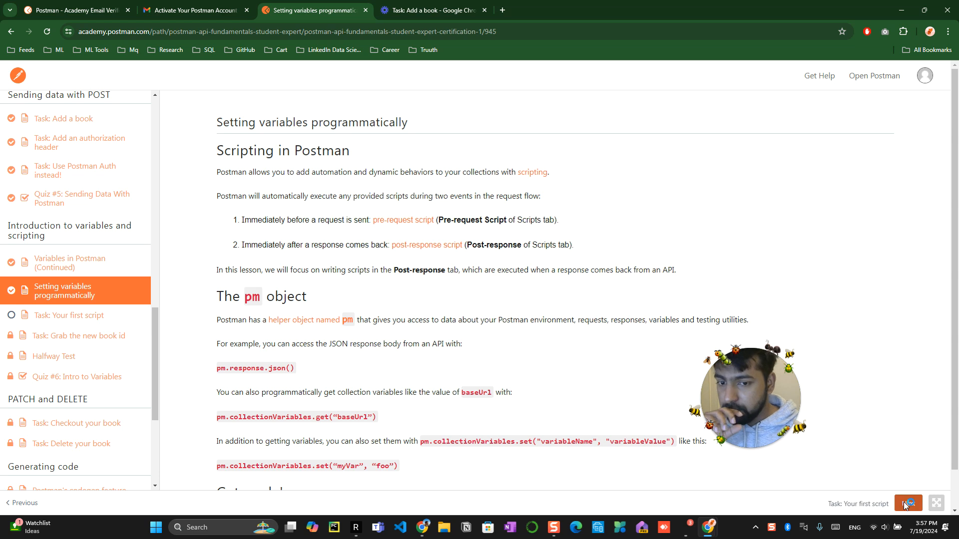
{"action": "left_click", "coordinate": [908, 503]}
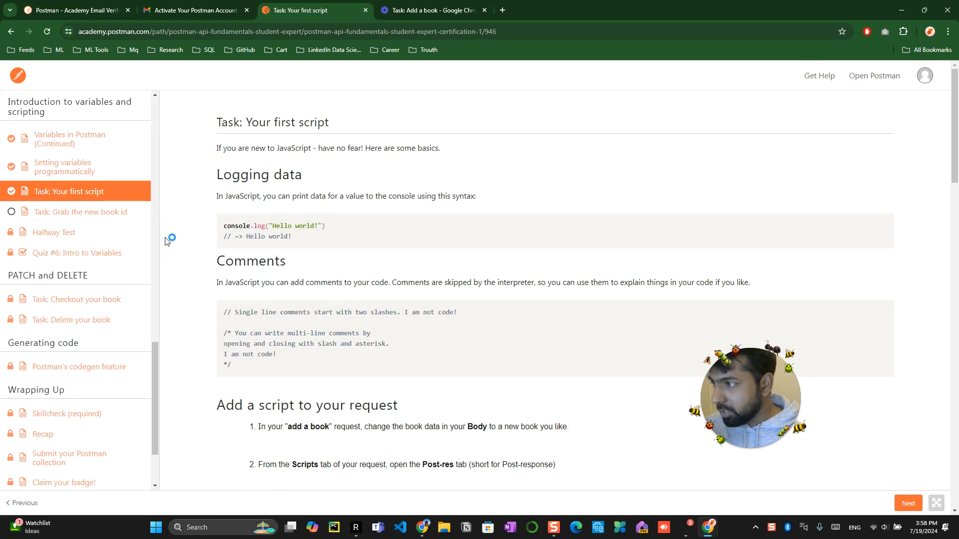
{"action": "scroll", "scroll_direction": "down", "scroll_amount": 3}
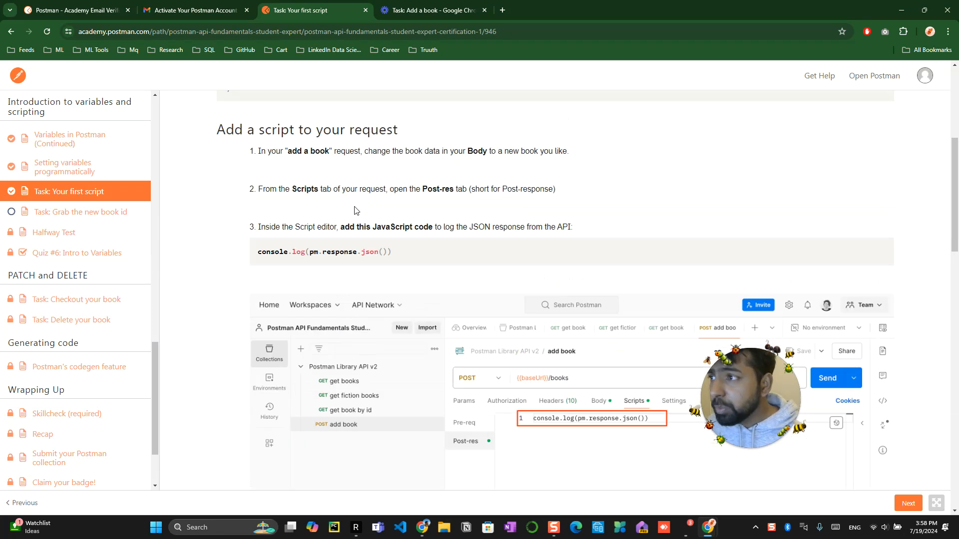
{"action": "scroll", "scroll_direction": "up", "scroll_amount": 3}
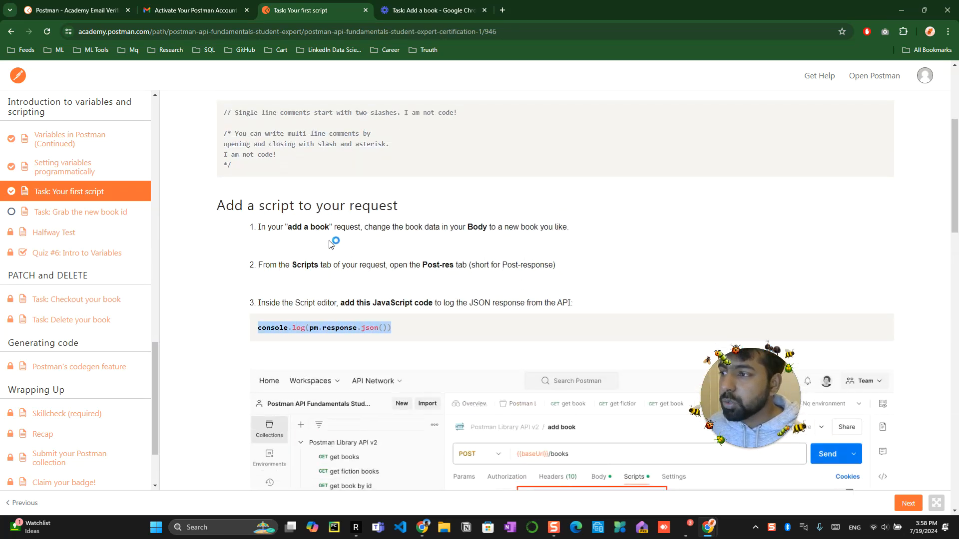
{"action": "scroll", "scroll_direction": "down", "scroll_amount": 3}
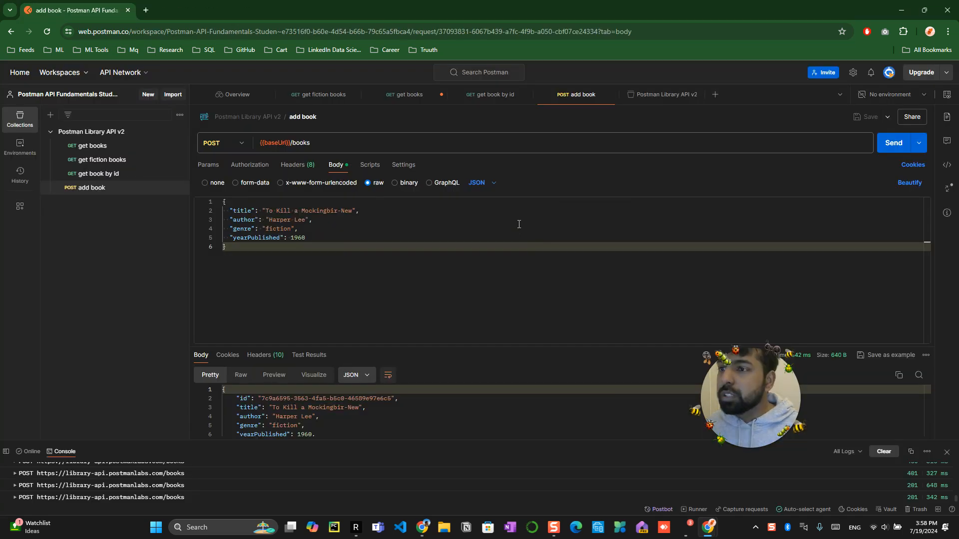
- Add the post-response script console.log(pm.response.json()) to add book and resend it
{"action": "left_click", "coordinate": [370, 165]}
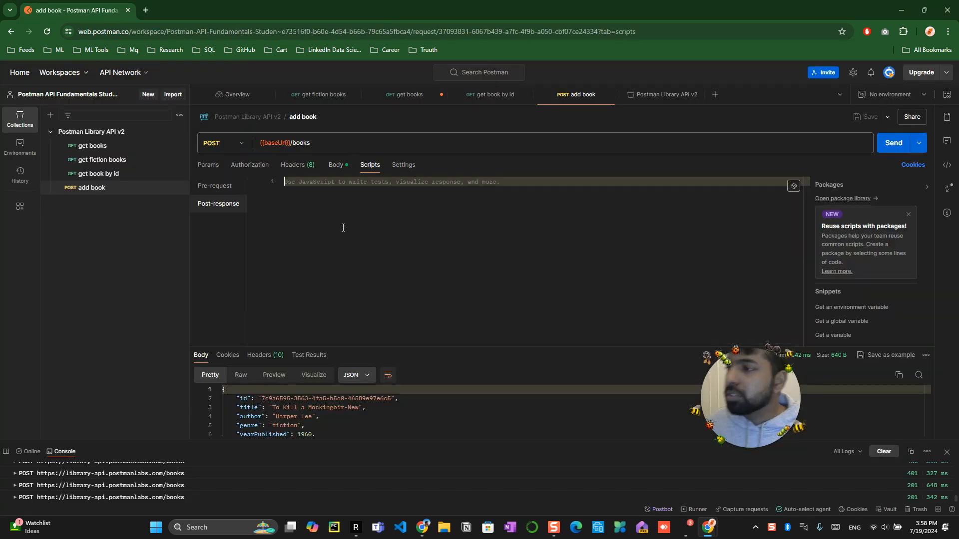
{"action": "type", "text": "console.log(pm.response.json())"}
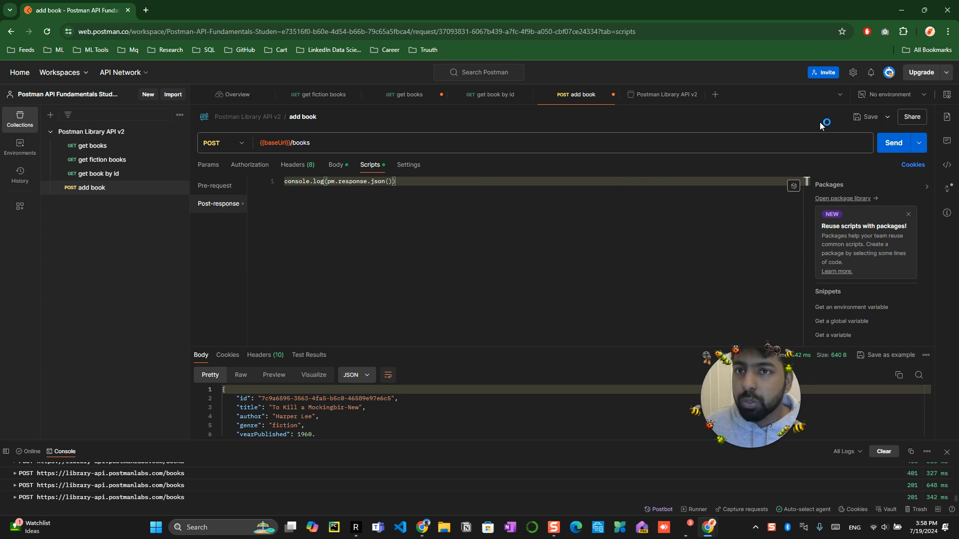
{"action": "mouse_move", "coordinate": [891, 158]}
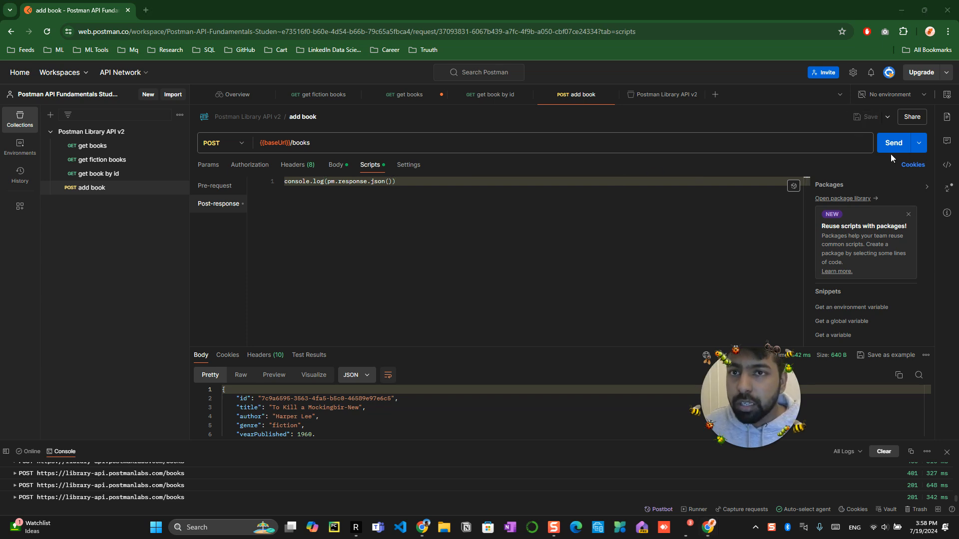
{"action": "left_click", "coordinate": [893, 142]}
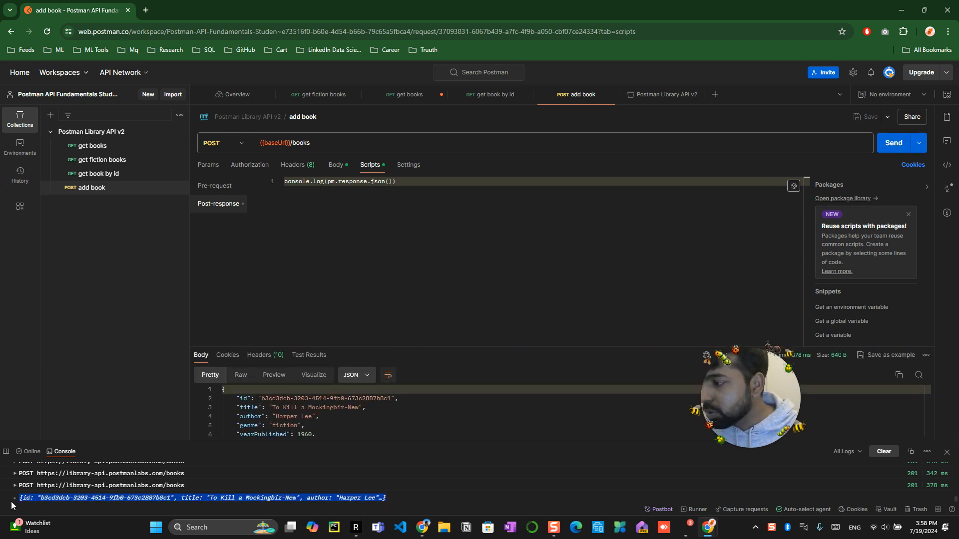
- Read the Your first script task, checking Postman, then reach the 'Grab the new book id' snippet
{"action": "left_click", "coordinate": [313, 11]}
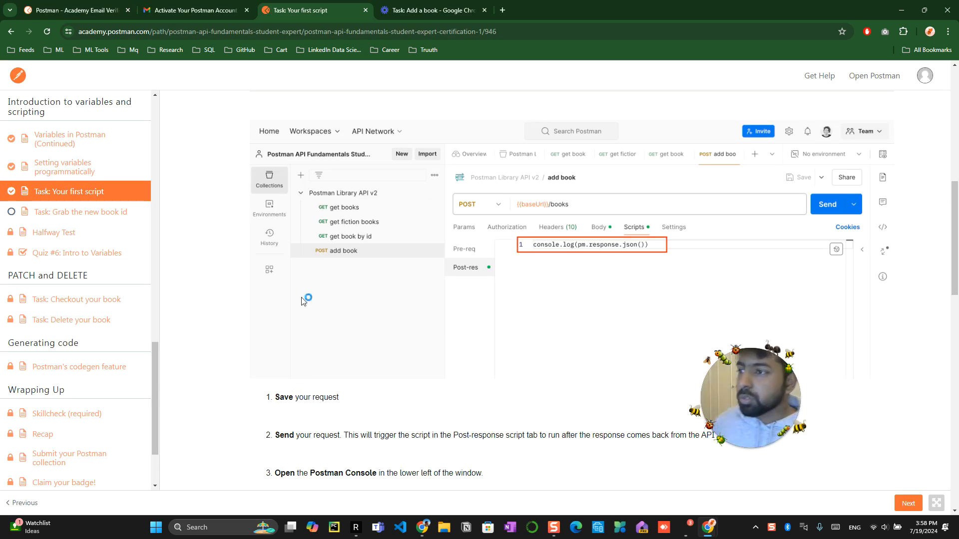
{"action": "scroll", "scroll_direction": "down", "scroll_amount": 3}
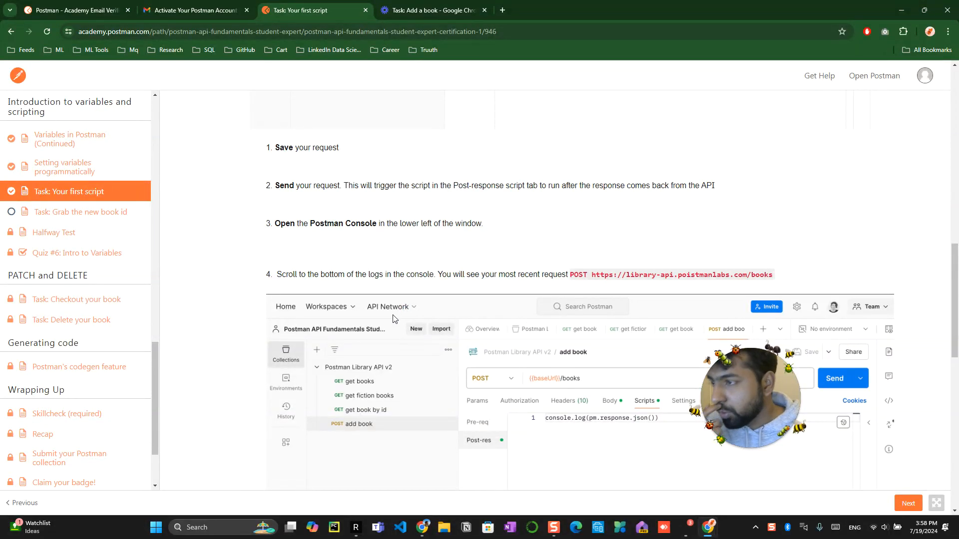
{"action": "mouse_move", "coordinate": [511, 212]}
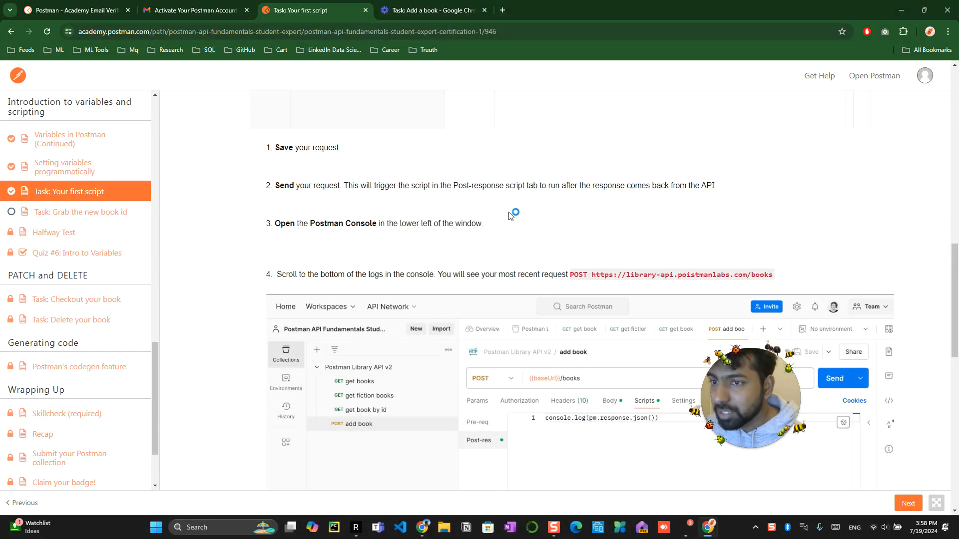
{"action": "scroll", "scroll_direction": "down", "scroll_amount": 3}
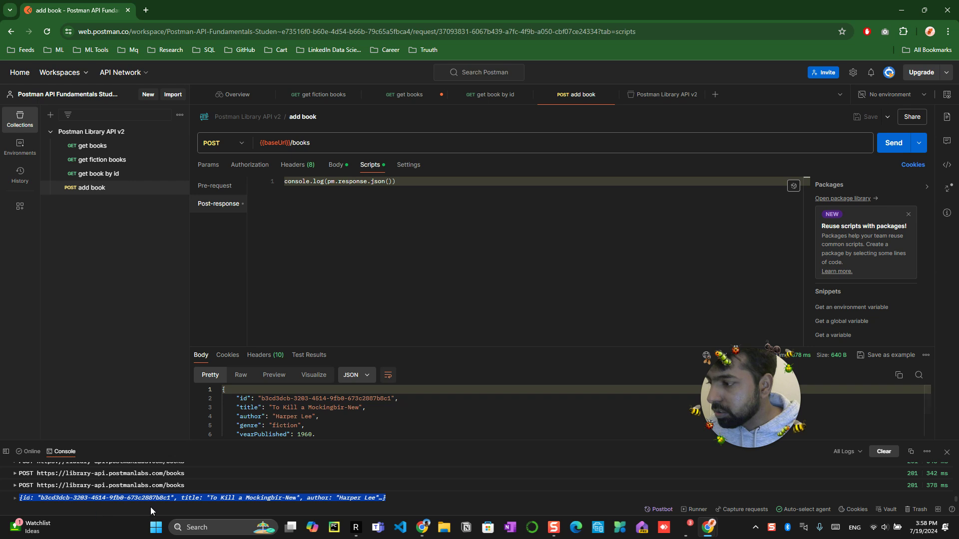
{"action": "left_click", "coordinate": [300, 10]}
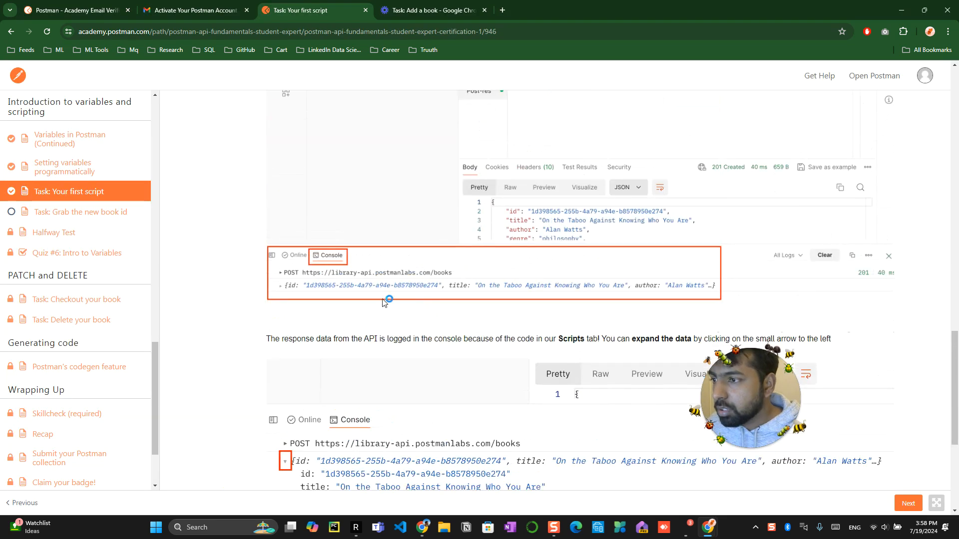
{"action": "scroll", "scroll_direction": "up", "scroll_amount": 3}
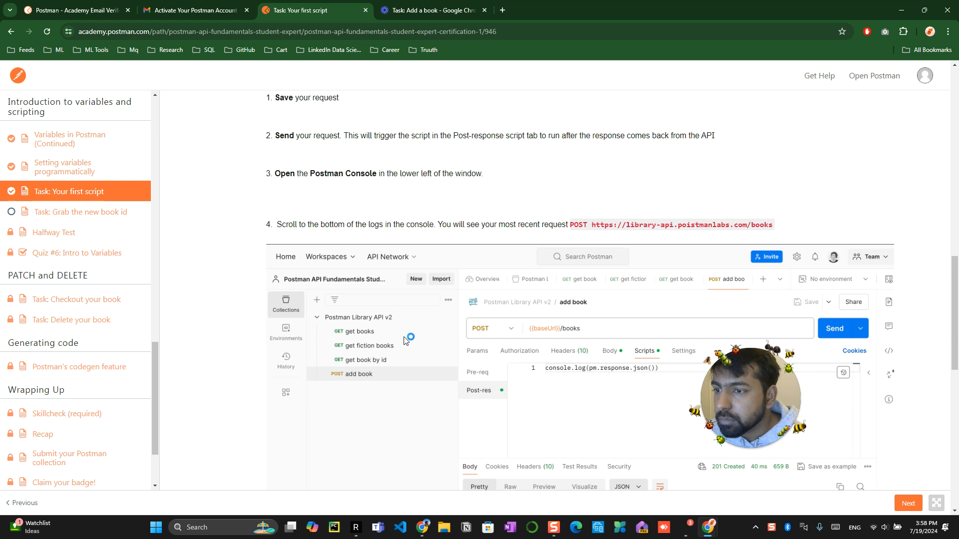
{"action": "mouse_move", "coordinate": [402, 340]}
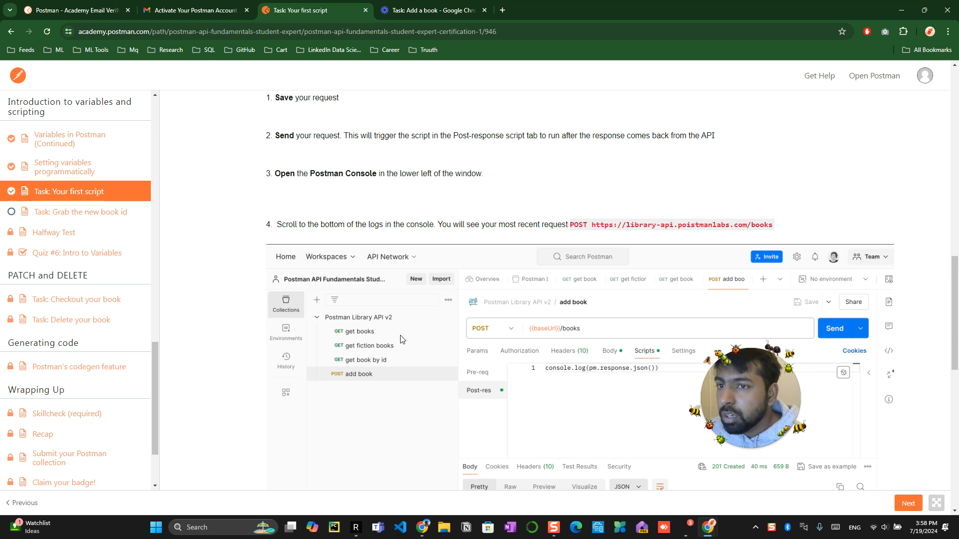
{"action": "left_click", "coordinate": [874, 76]}
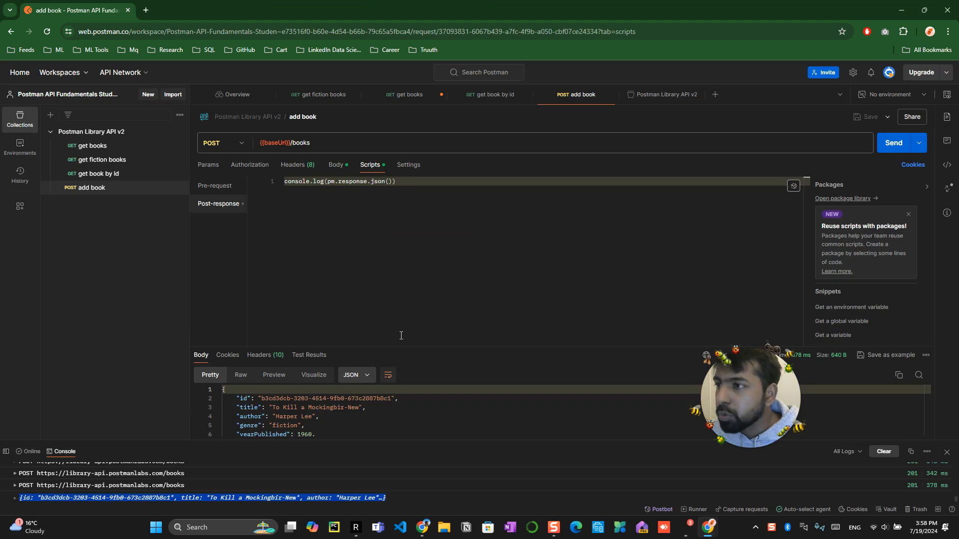
{"action": "left_click", "coordinate": [299, 10]}
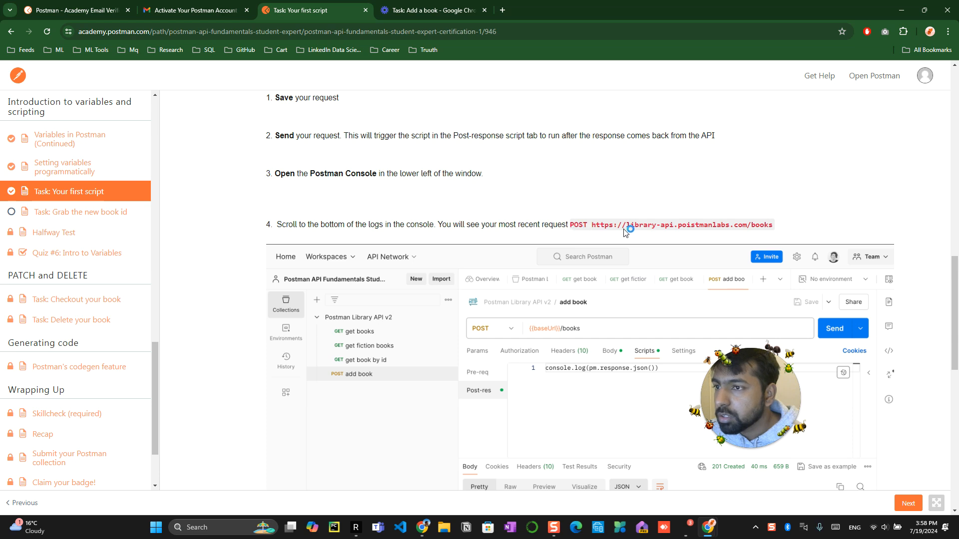
{"action": "scroll", "scroll_direction": "down", "scroll_amount": 3}
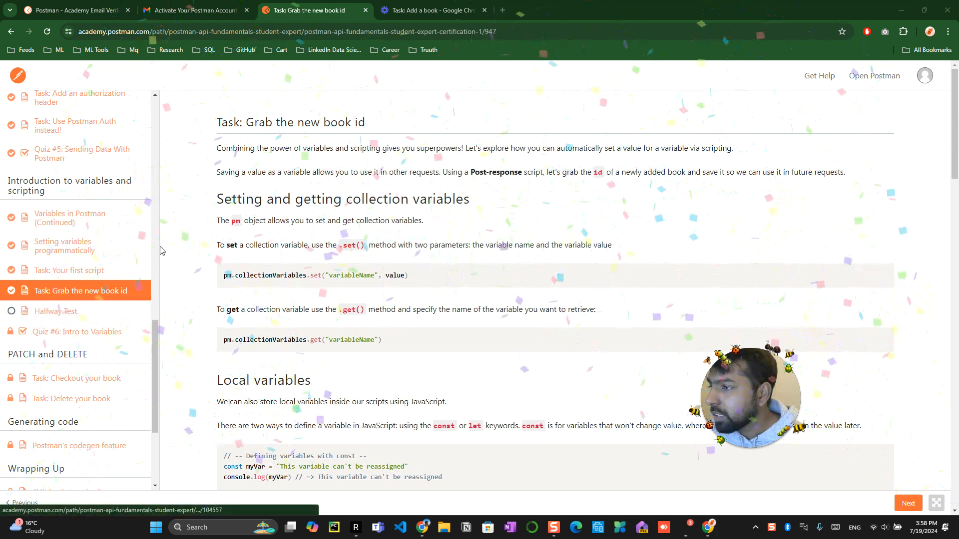
{"action": "scroll", "scroll_direction": "down", "scroll_amount": 3}
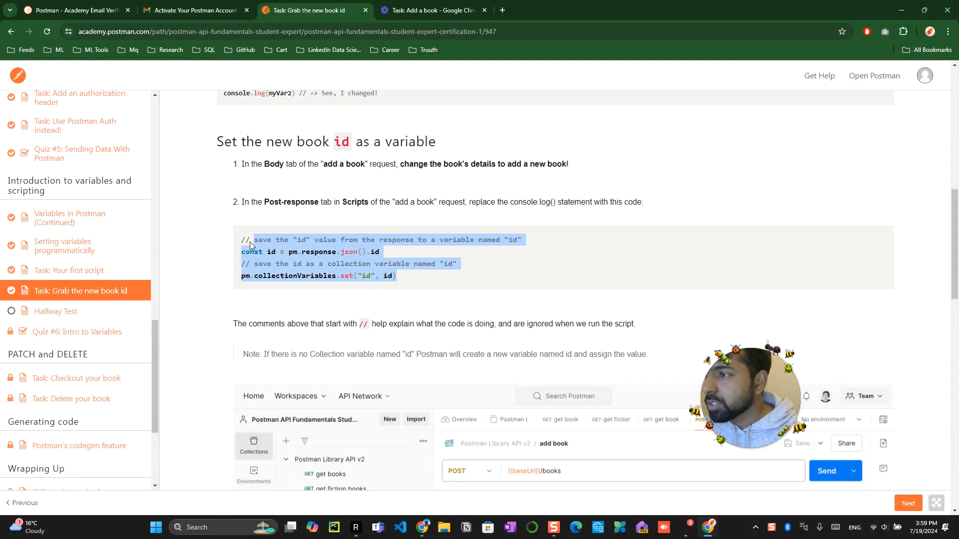
{"action": "scroll", "scroll_direction": "down", "scroll_amount": 3}
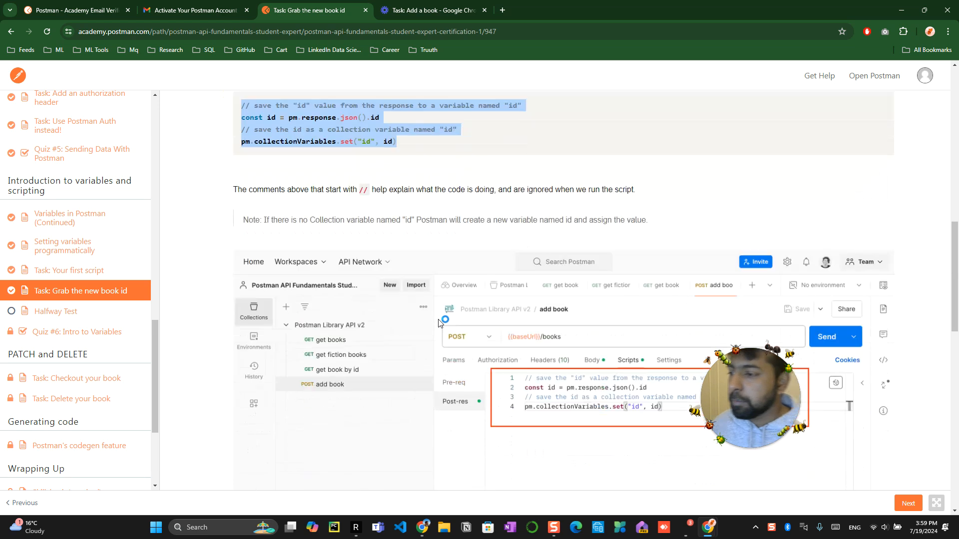
{"action": "key", "text": "alt+tab"}
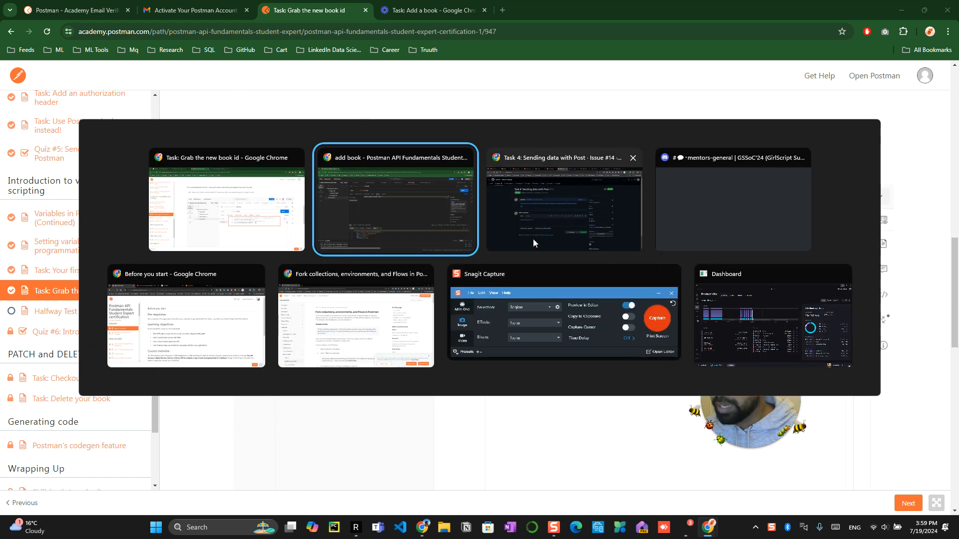
- Save the updated add book script and send the request again
{"action": "left_click", "coordinate": [396, 200]}
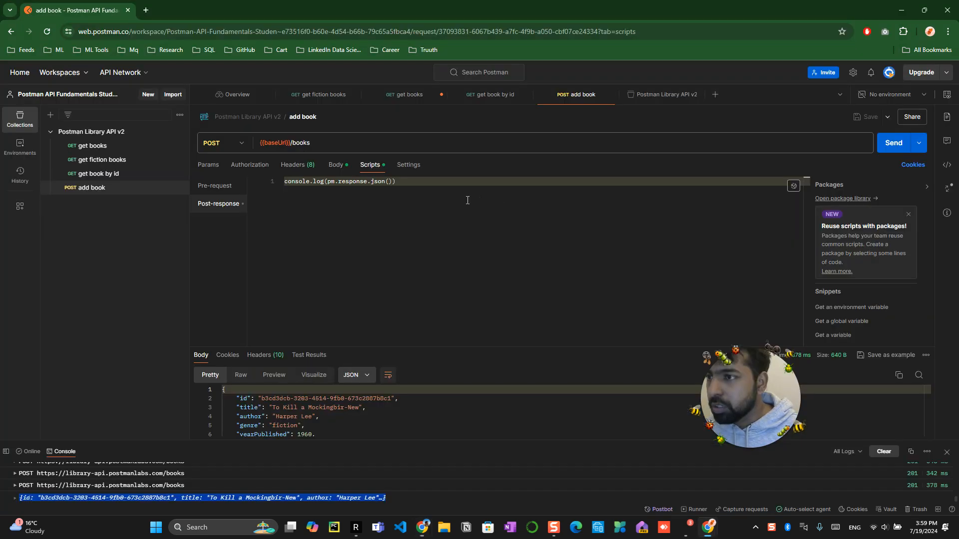
{"action": "left_click", "coordinate": [340, 180]}
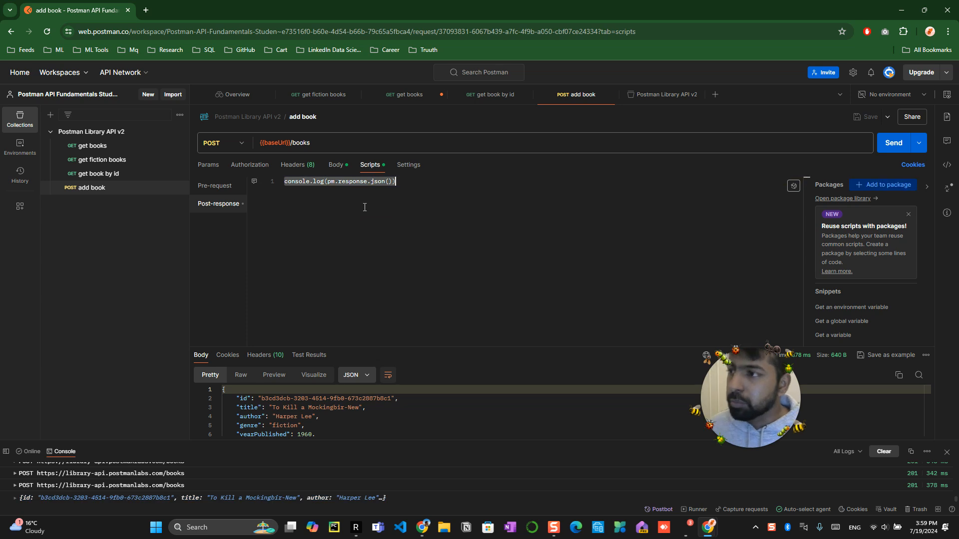
{"action": "left_click", "coordinate": [867, 117]}
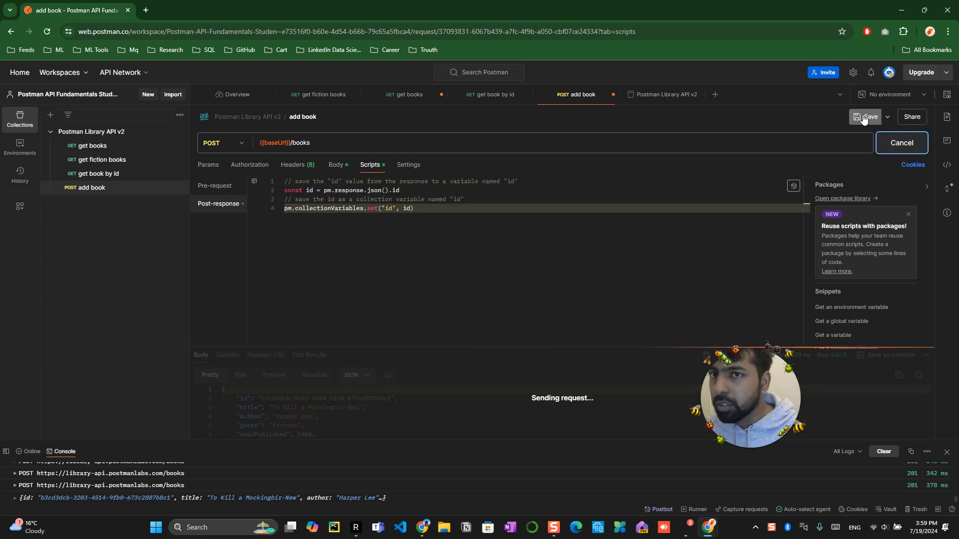
{"action": "left_click", "coordinate": [867, 116]}
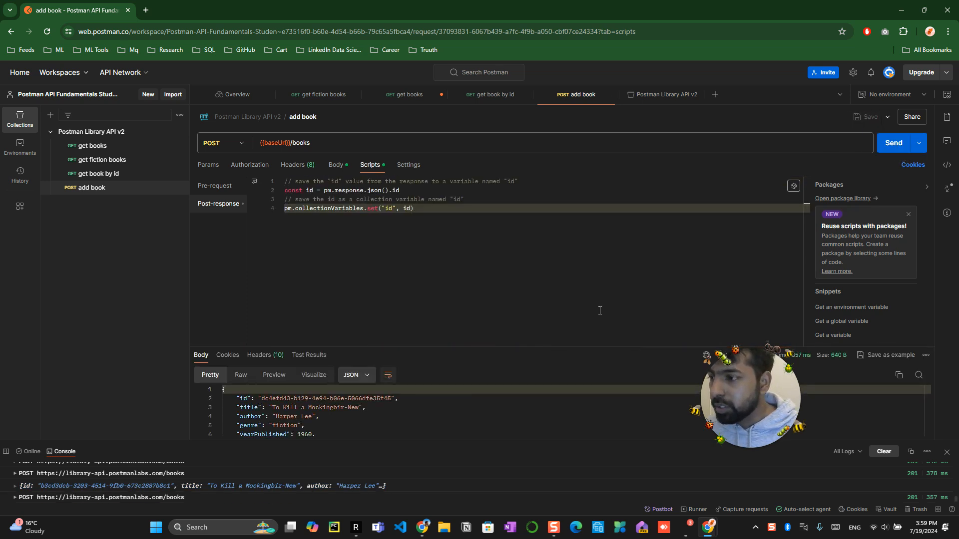
{"action": "left_click", "coordinate": [893, 143]}
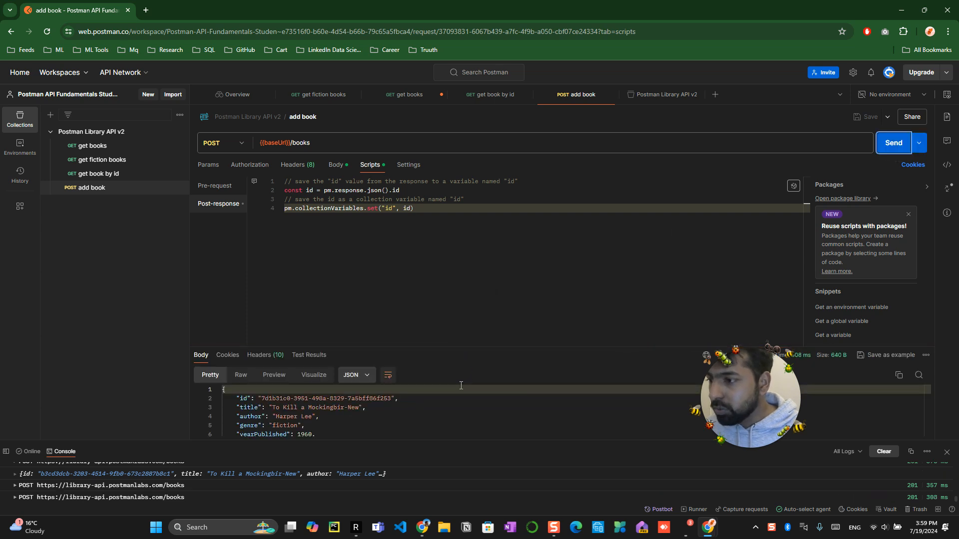
- Check the course, then view Postman Library API v2's Variables showing the new id
{"action": "left_click", "coordinate": [311, 11]}
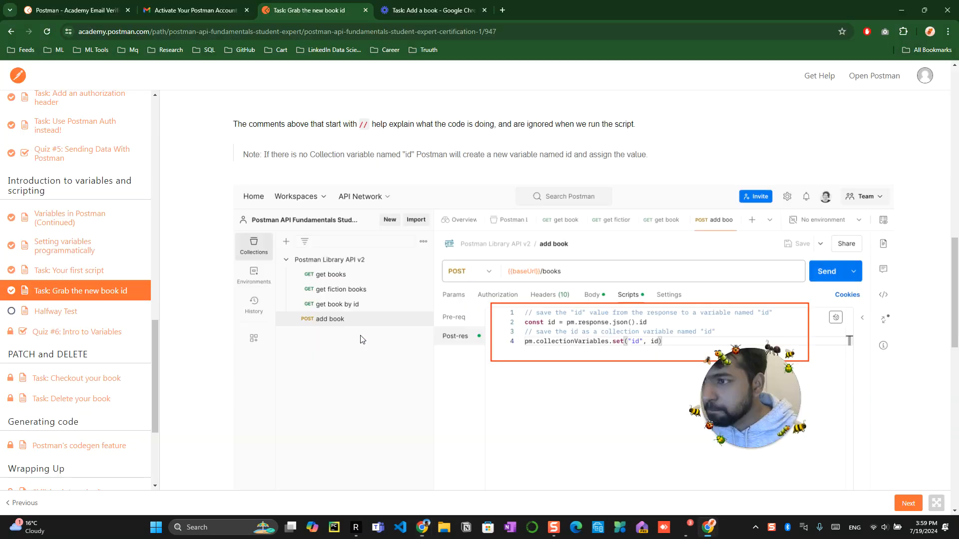
{"action": "scroll", "scroll_direction": "down", "scroll_amount": 3}
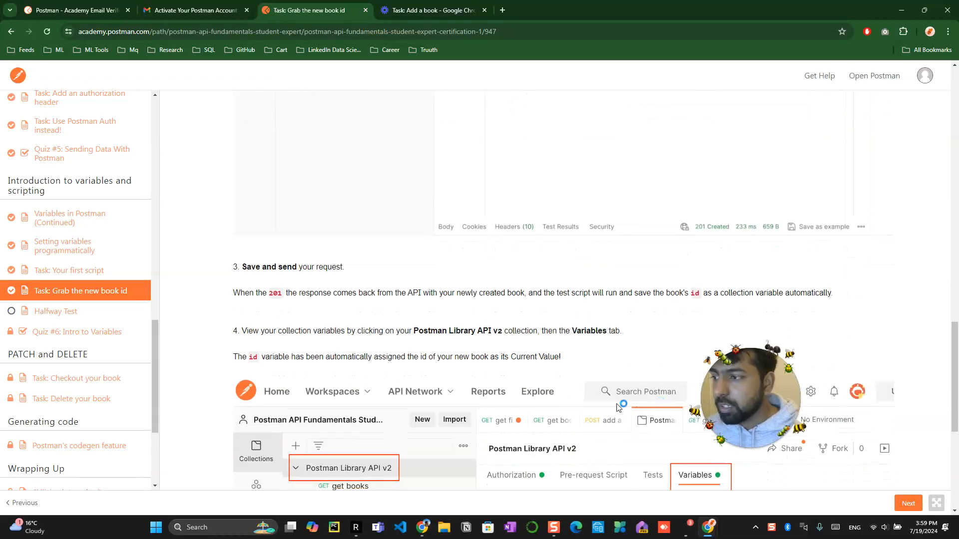
{"action": "scroll", "scroll_direction": "down", "scroll_amount": 3}
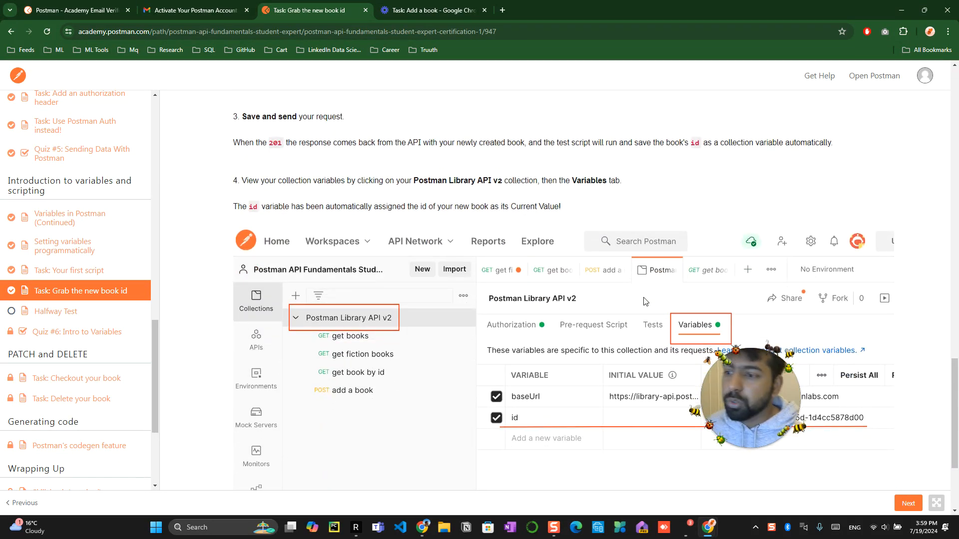
{"action": "left_click", "coordinate": [465, 10]}
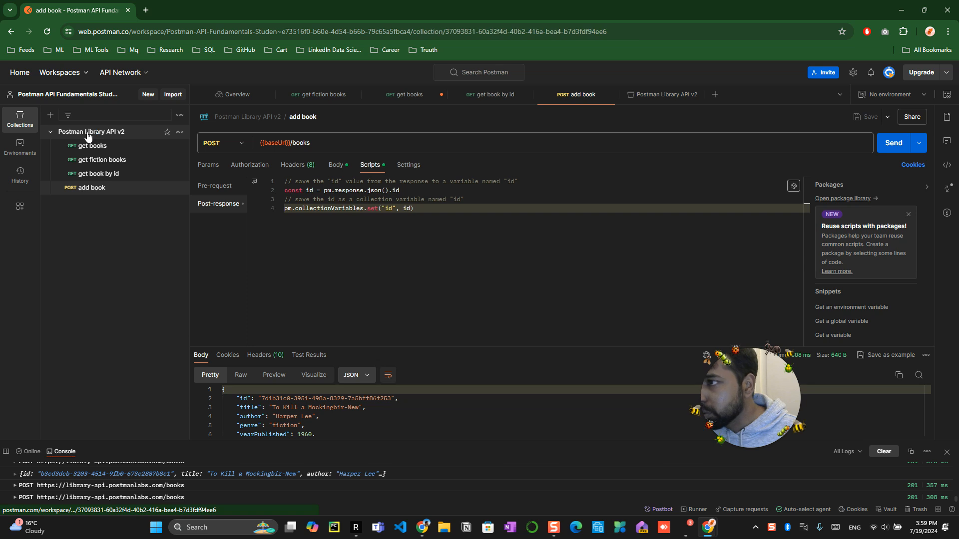
{"action": "left_click", "coordinate": [663, 95]}
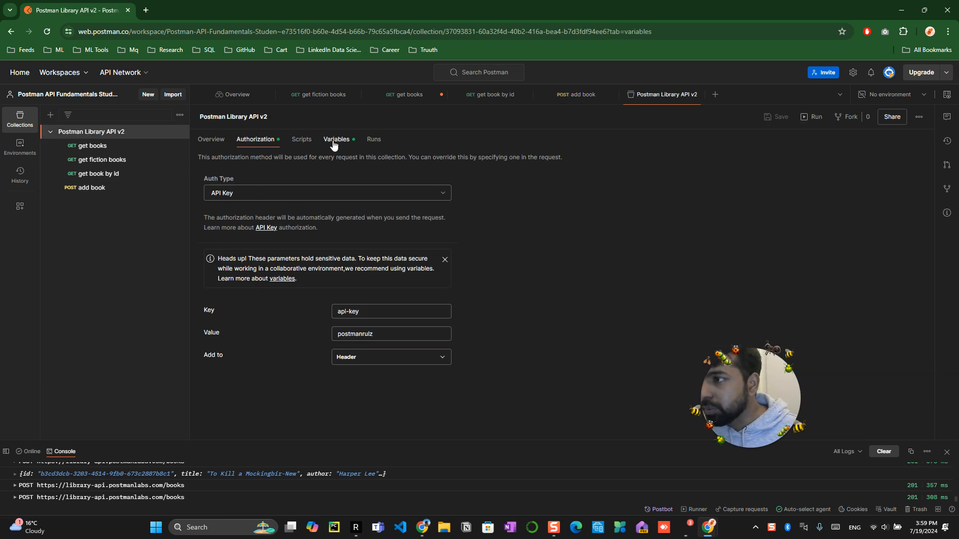
{"action": "left_click", "coordinate": [336, 138]}
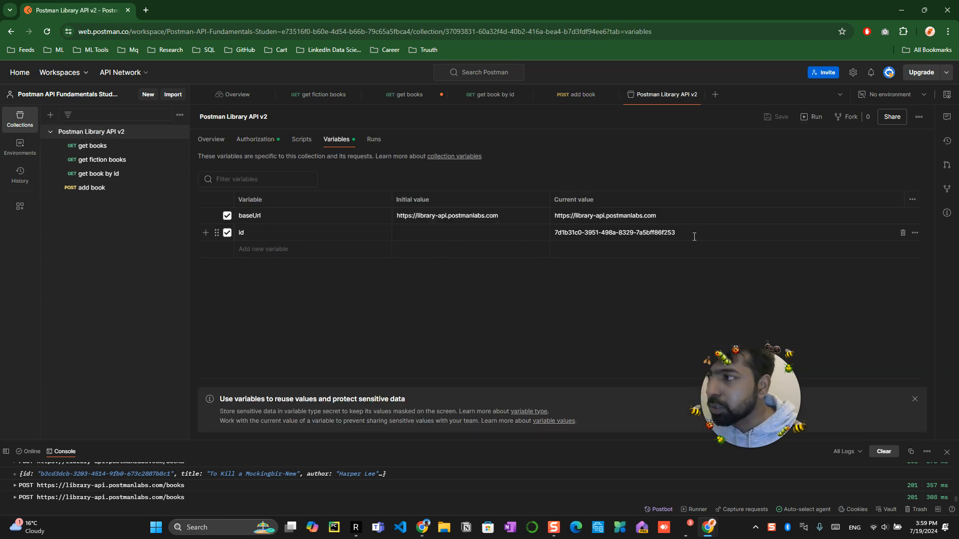
{"action": "key", "text": "alt+tab"}
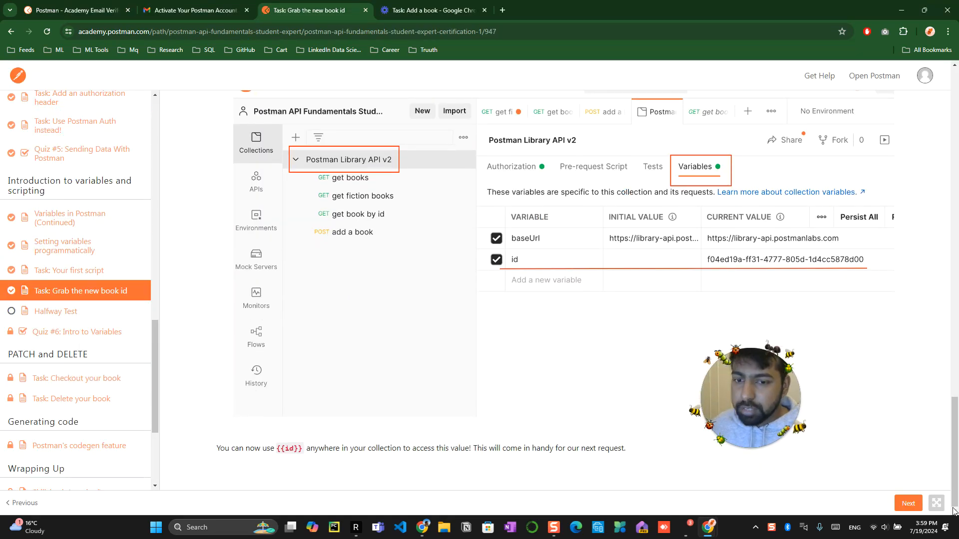
- Go on to the Halfway Test lesson and follow 'this link' to the test collection workspace
{"action": "left_click", "coordinate": [907, 504]}
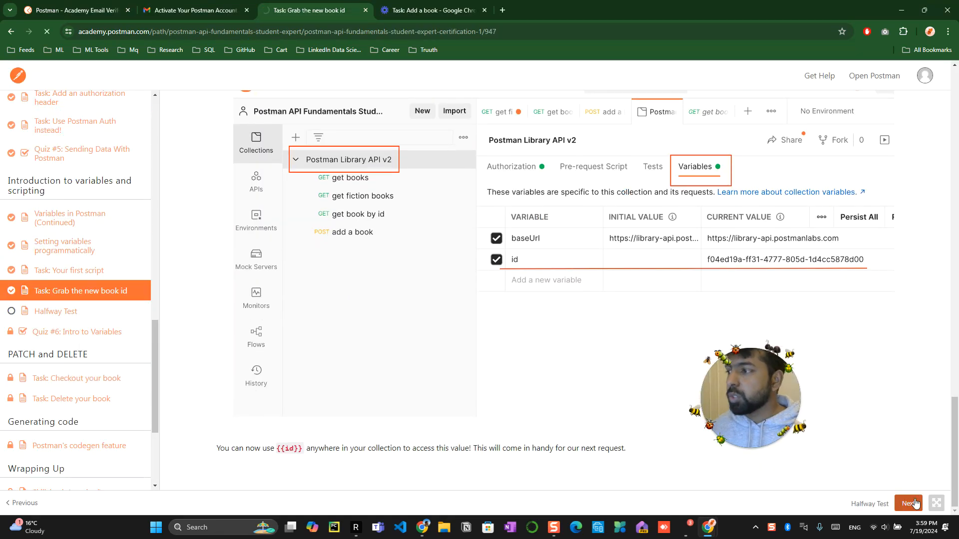
{"action": "left_click", "coordinate": [908, 503]}
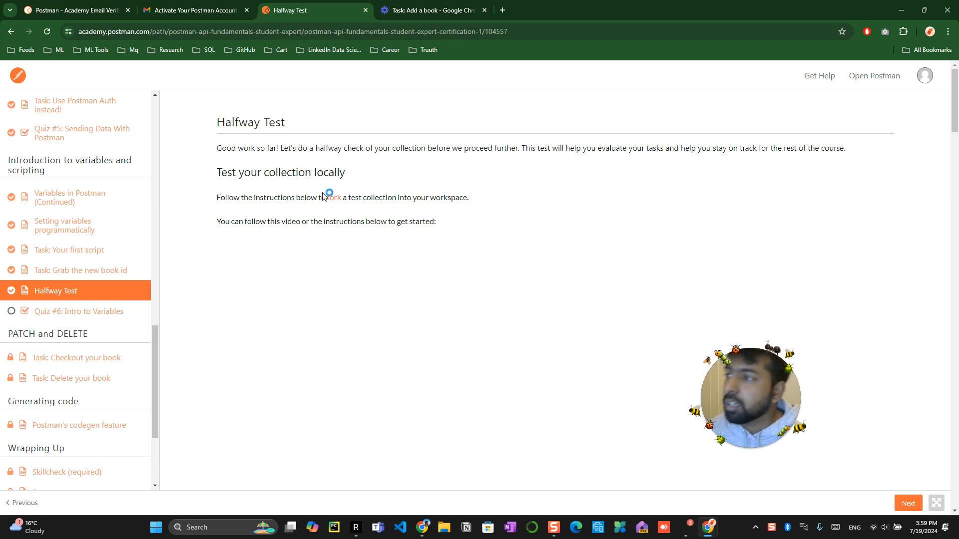
{"action": "scroll", "scroll_direction": "down", "scroll_amount": 3}
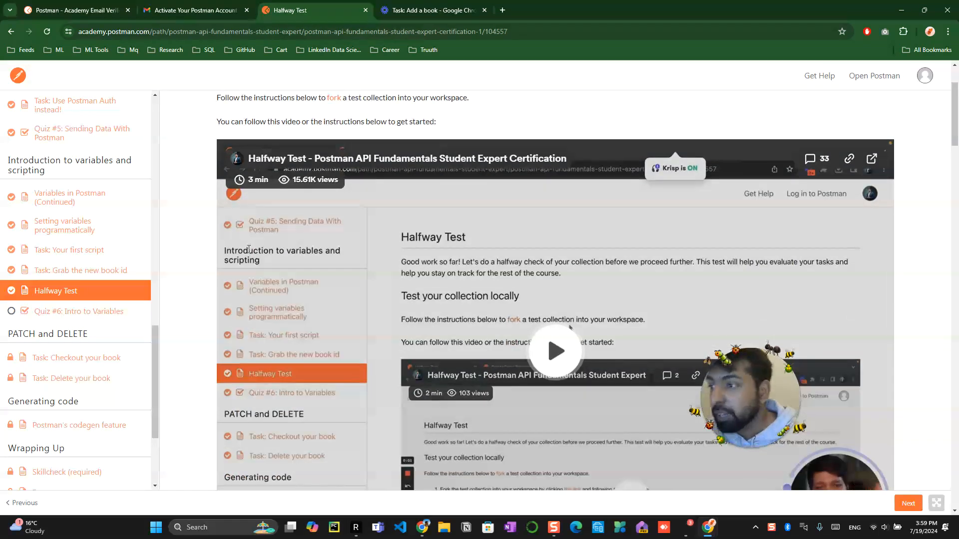
{"action": "scroll", "scroll_direction": "down", "scroll_amount": 3}
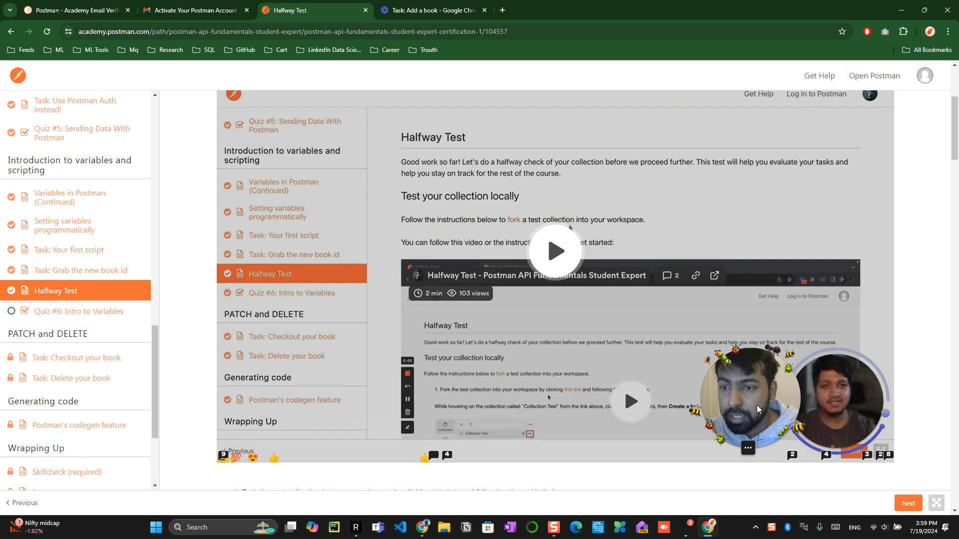
{"action": "scroll", "scroll_direction": "down", "scroll_amount": 3}
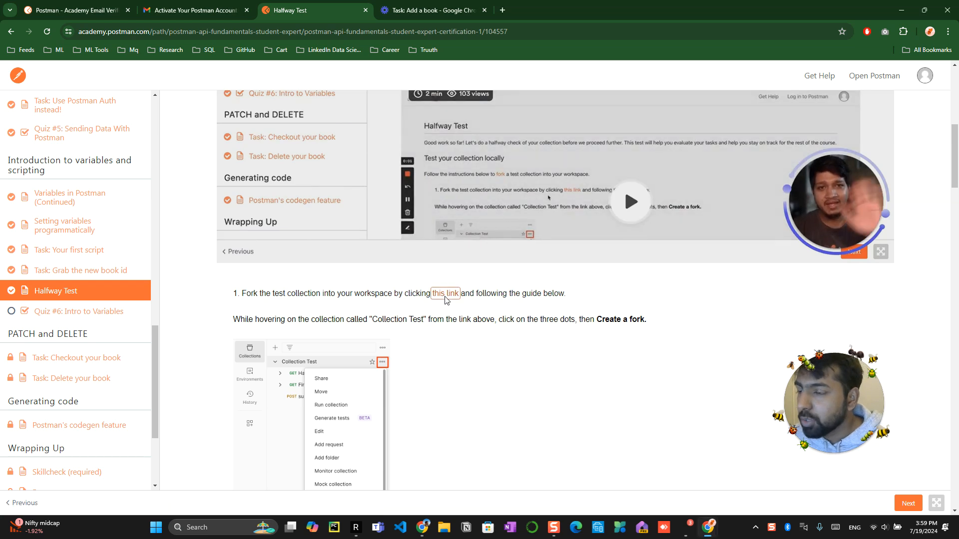
{"action": "left_click", "coordinate": [445, 294]}
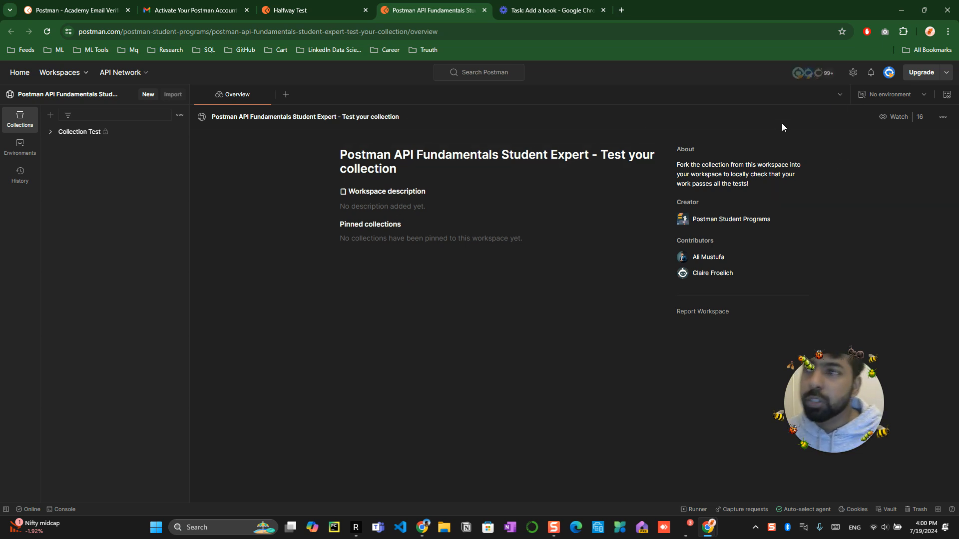
{"action": "mouse_move", "coordinate": [897, 117]}
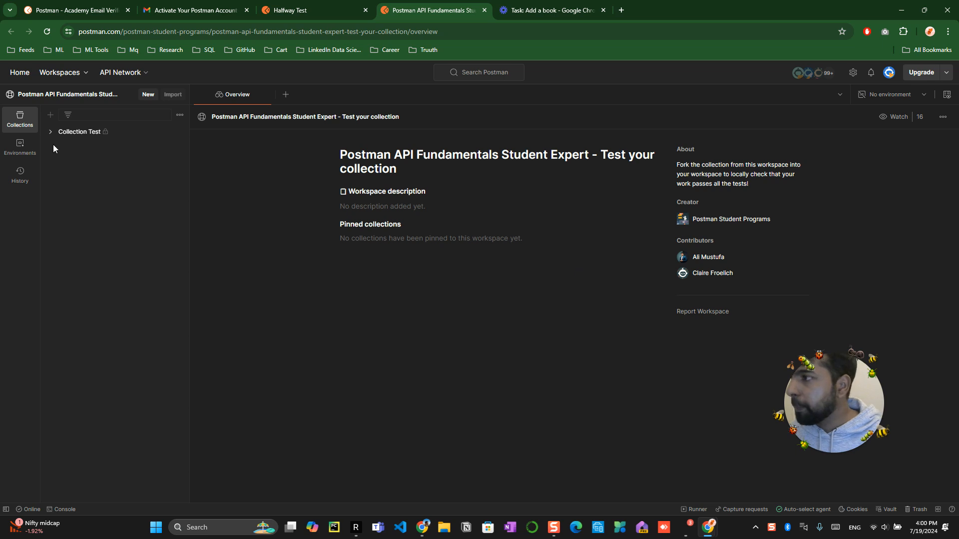
- Fork Collection Test into the Postman API Fundamentals Student Expert workspace
{"action": "left_click", "coordinate": [180, 132]}
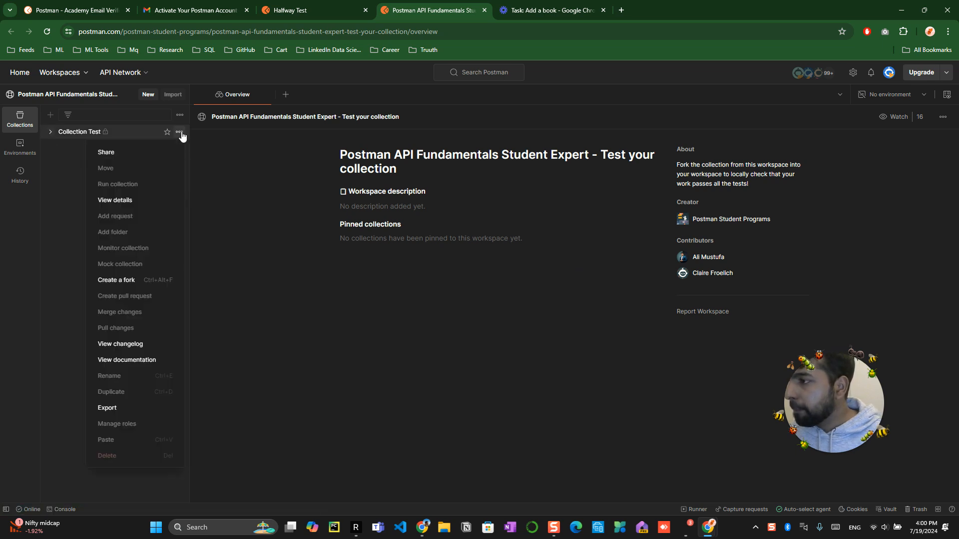
{"action": "left_click", "coordinate": [134, 285]}
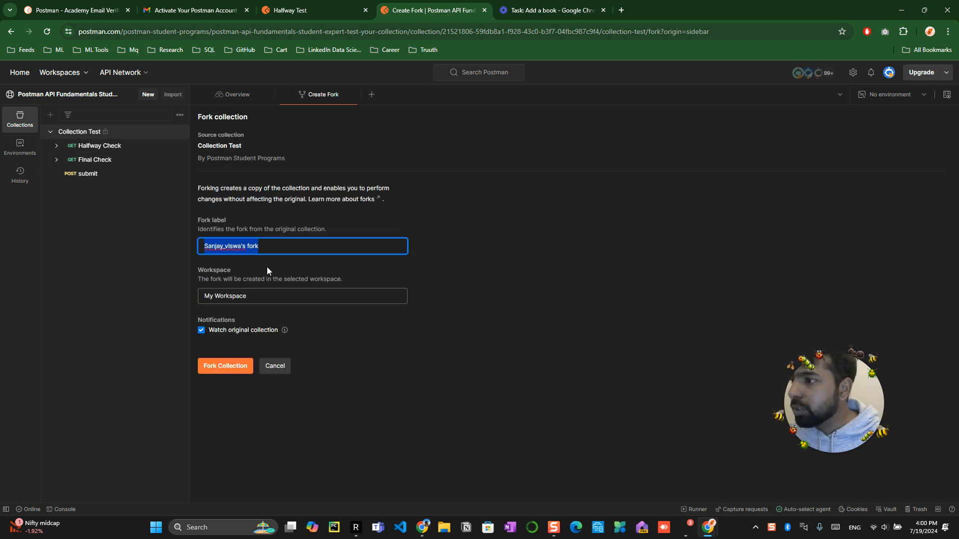
{"action": "left_click", "coordinate": [303, 296]}
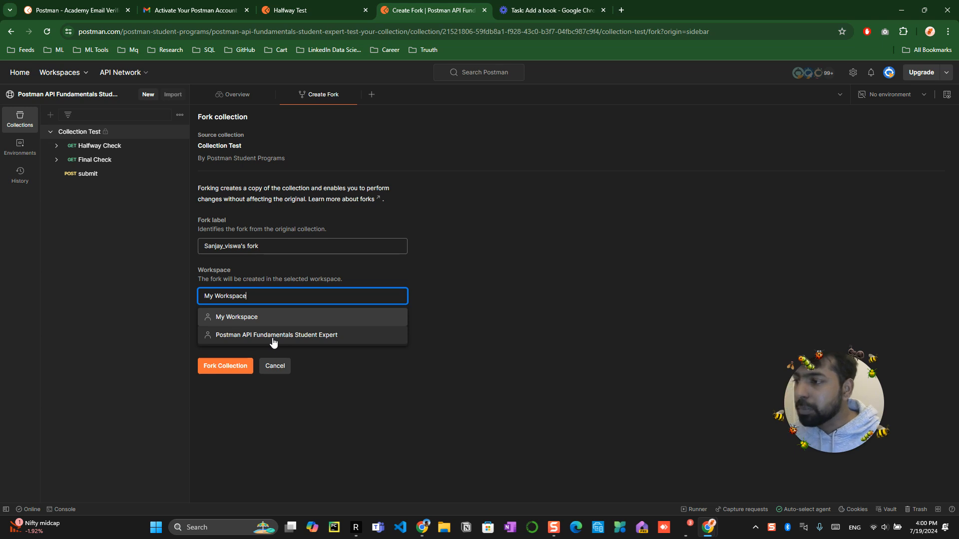
{"action": "left_click", "coordinate": [275, 335]}
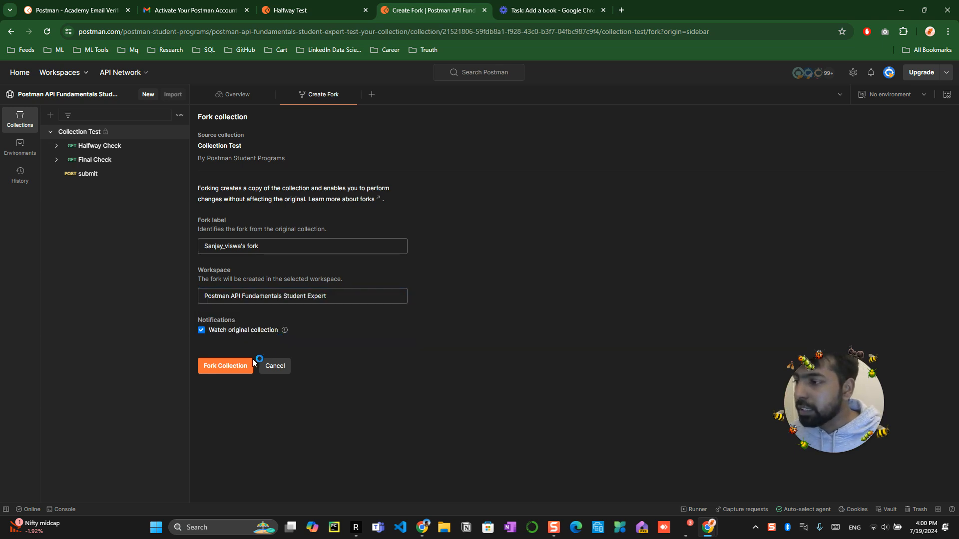
{"action": "left_click", "coordinate": [225, 366]}
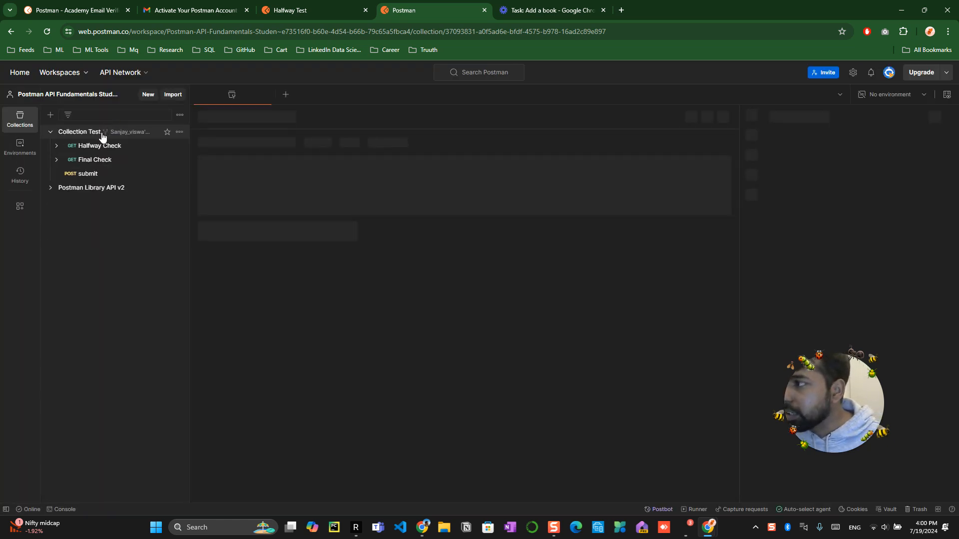
- Open Postman Library API v2, then read the Halfway Test step on generating a collection API link
{"action": "left_click", "coordinate": [91, 188]}
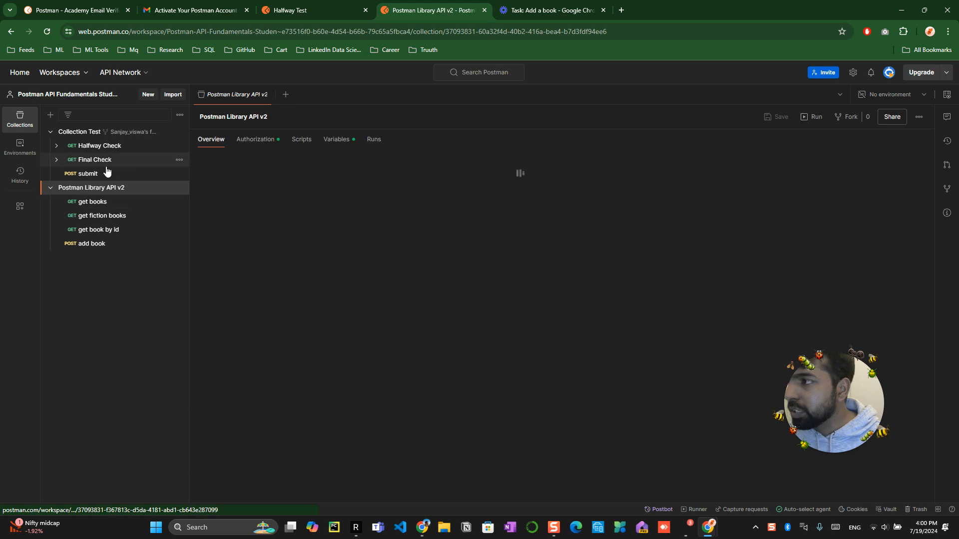
{"action": "key", "text": "alt+tab"}
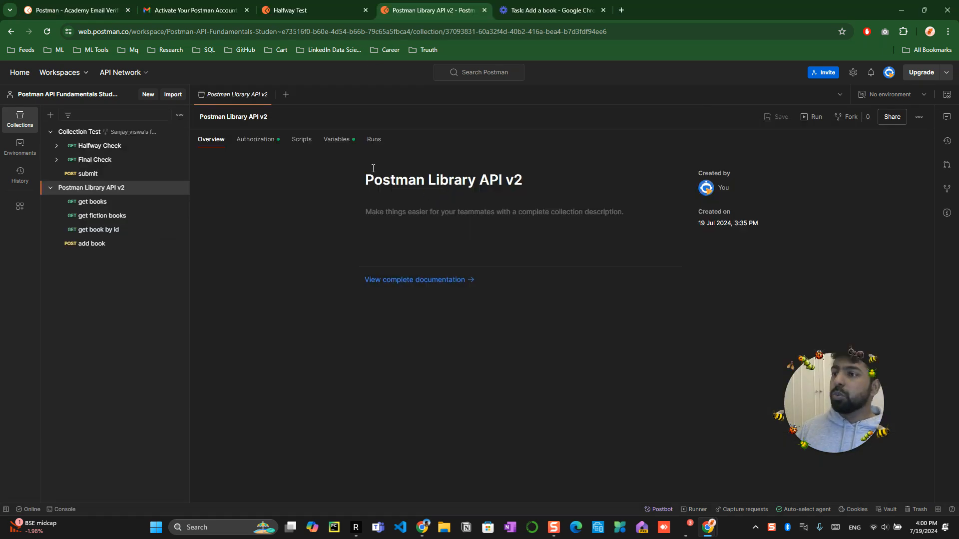
{"action": "left_click", "coordinate": [312, 10]}
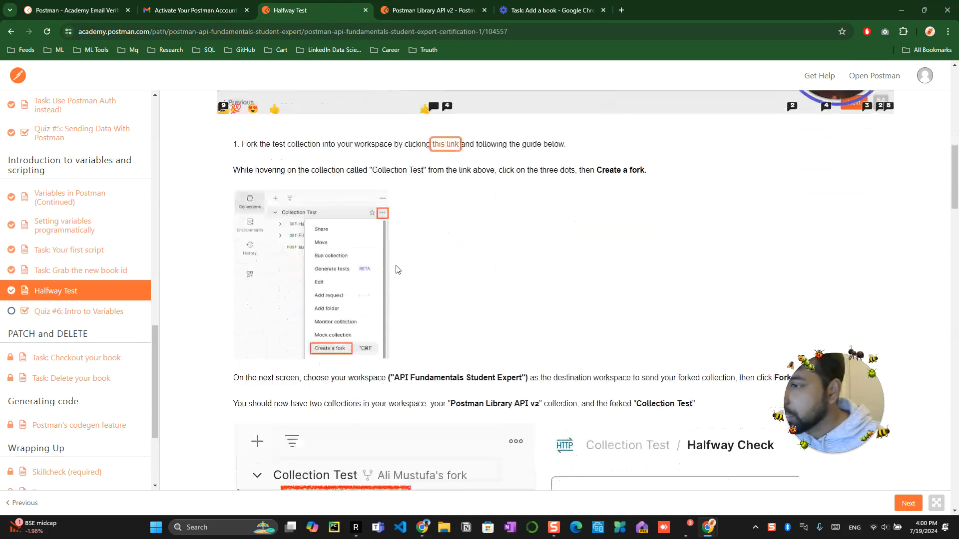
{"action": "scroll", "scroll_direction": "down", "scroll_amount": 3}
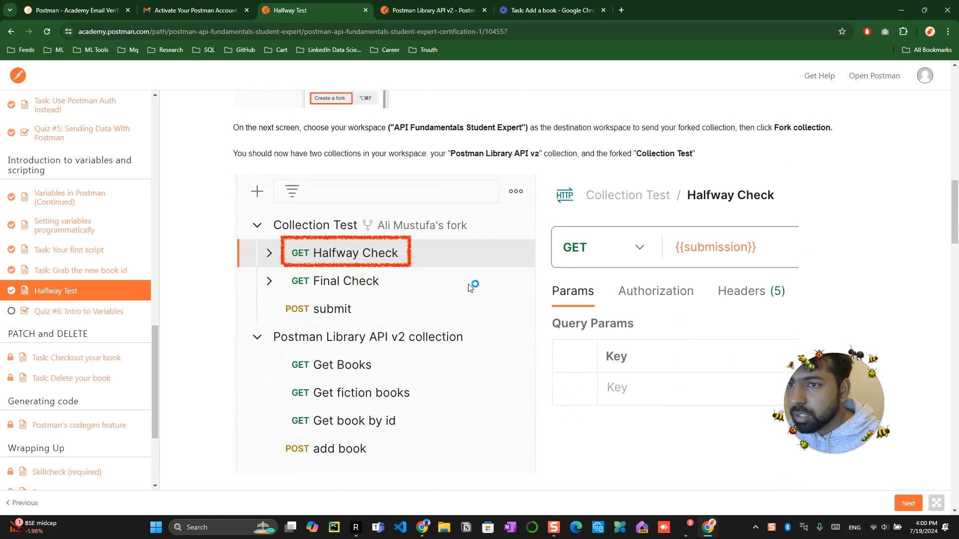
{"action": "scroll", "scroll_direction": "down", "scroll_amount": 3}
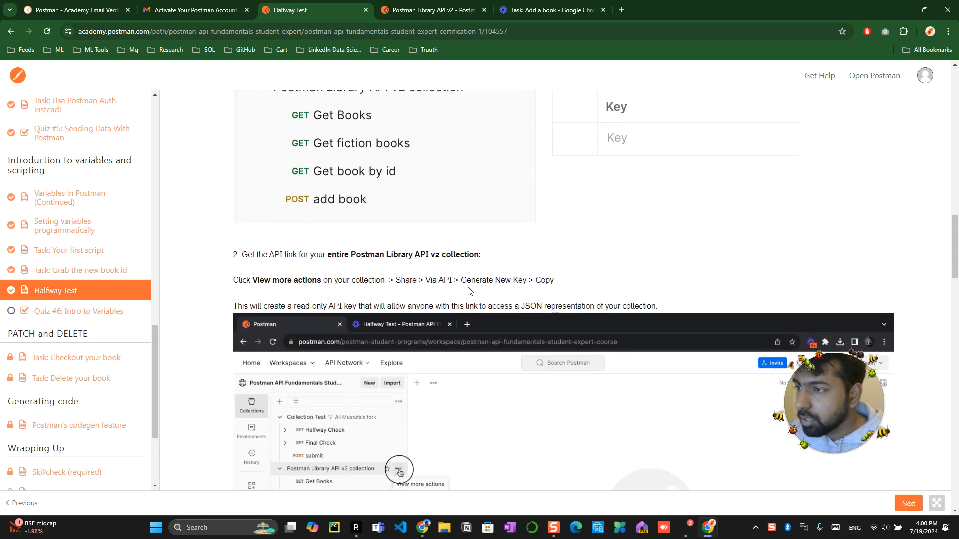
{"action": "left_click", "coordinate": [398, 469]}
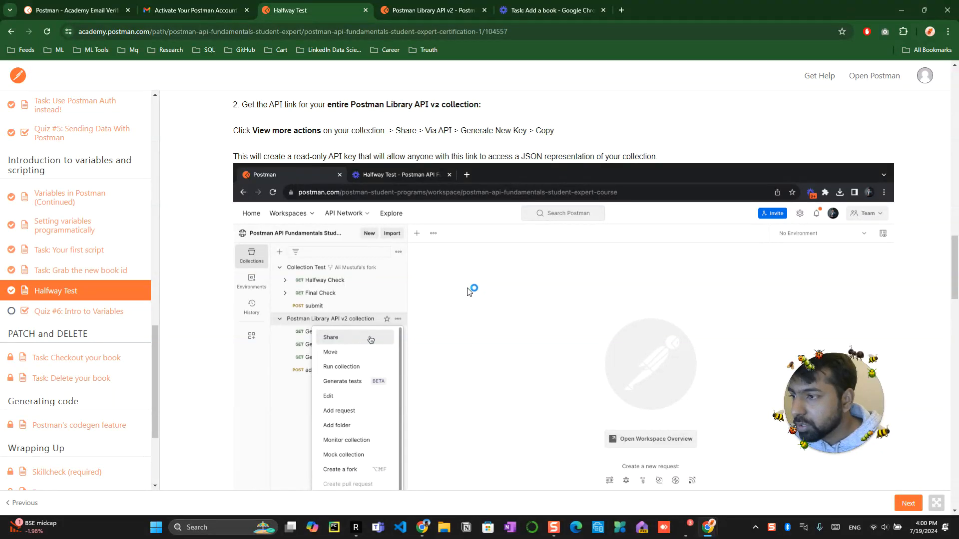
{"action": "left_click", "coordinate": [330, 337]}
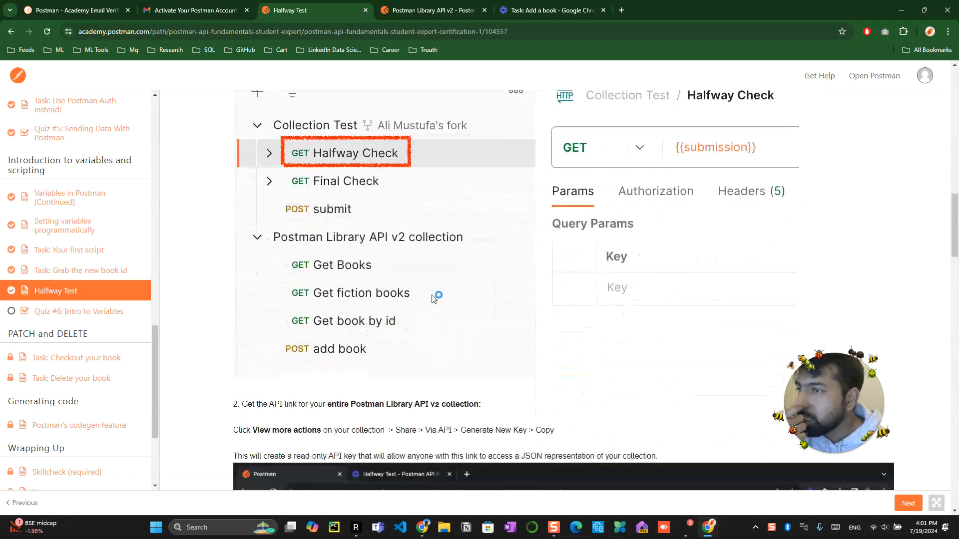
{"action": "scroll", "scroll_direction": "up", "scroll_amount": 3}
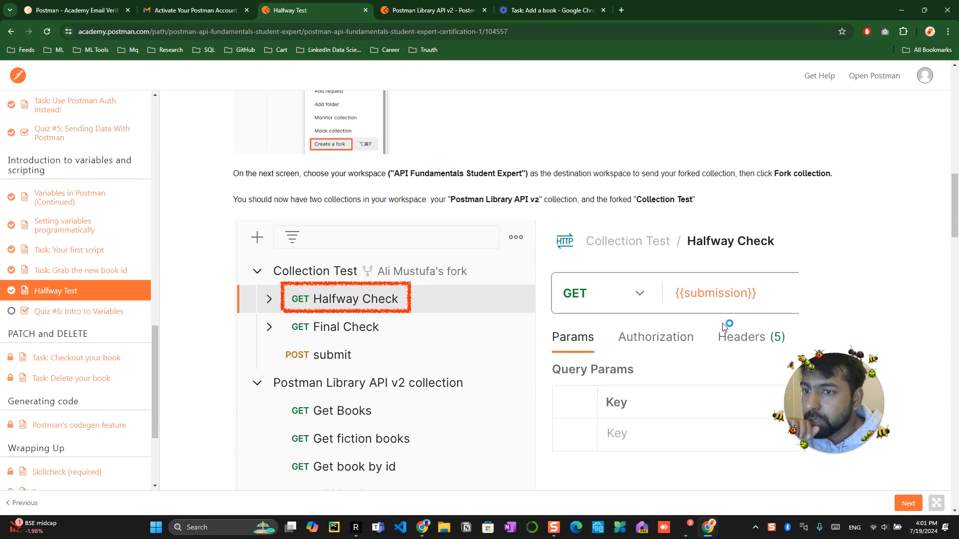
{"action": "scroll", "scroll_direction": "down", "scroll_amount": 3}
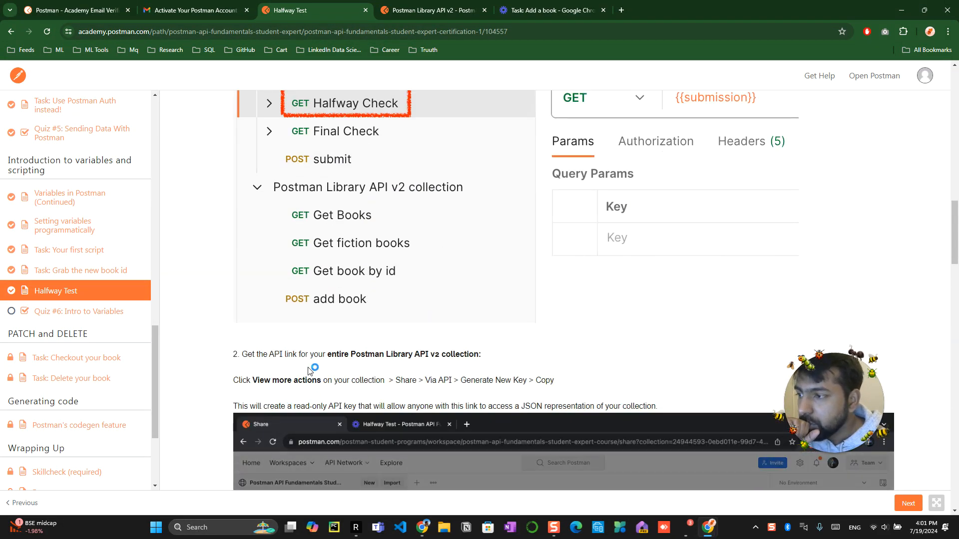
{"action": "mouse_move", "coordinate": [385, 366]}
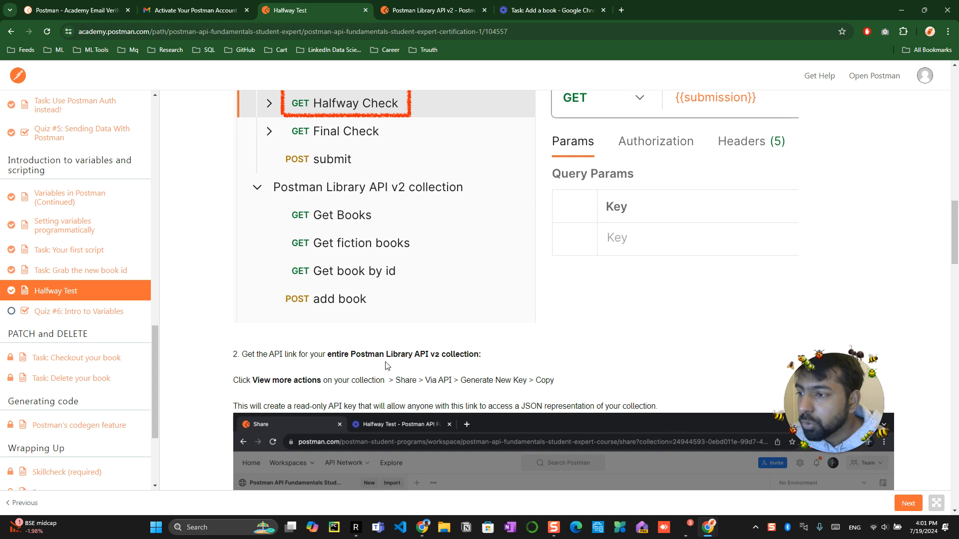
{"action": "scroll", "scroll_direction": "down", "scroll_amount": 3}
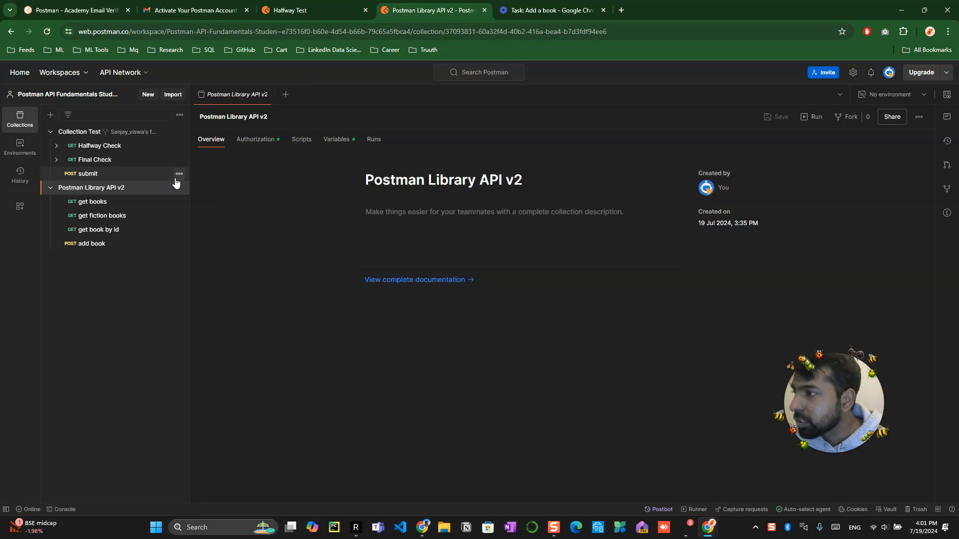
- Share Postman Library API v2 via API and copy its read-only access link
{"action": "left_click", "coordinate": [180, 188]}
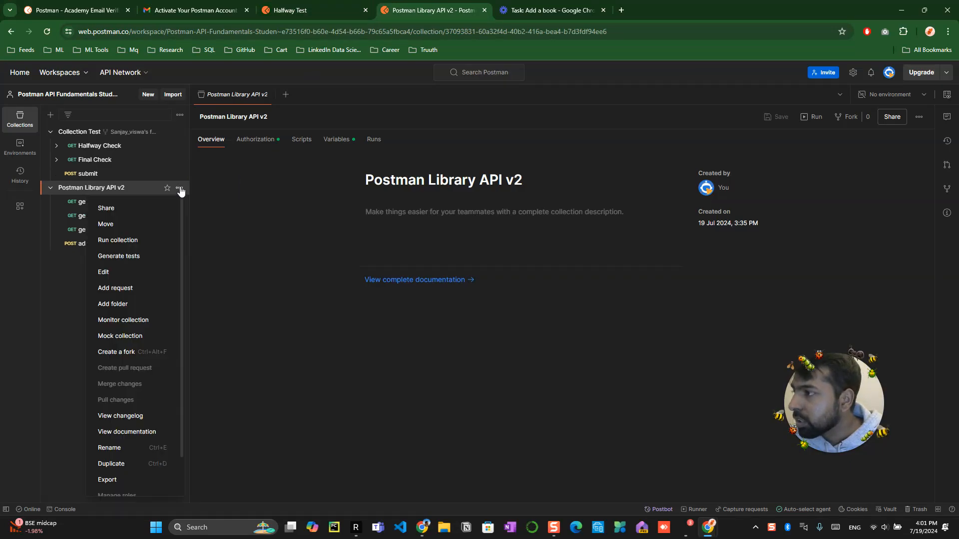
{"action": "left_click", "coordinate": [105, 208]}
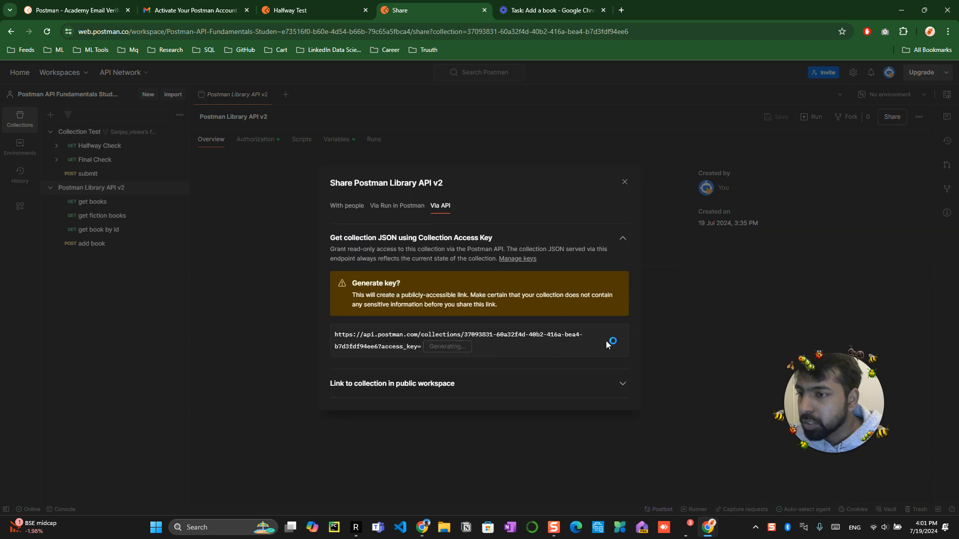
{"action": "left_click", "coordinate": [623, 182]}
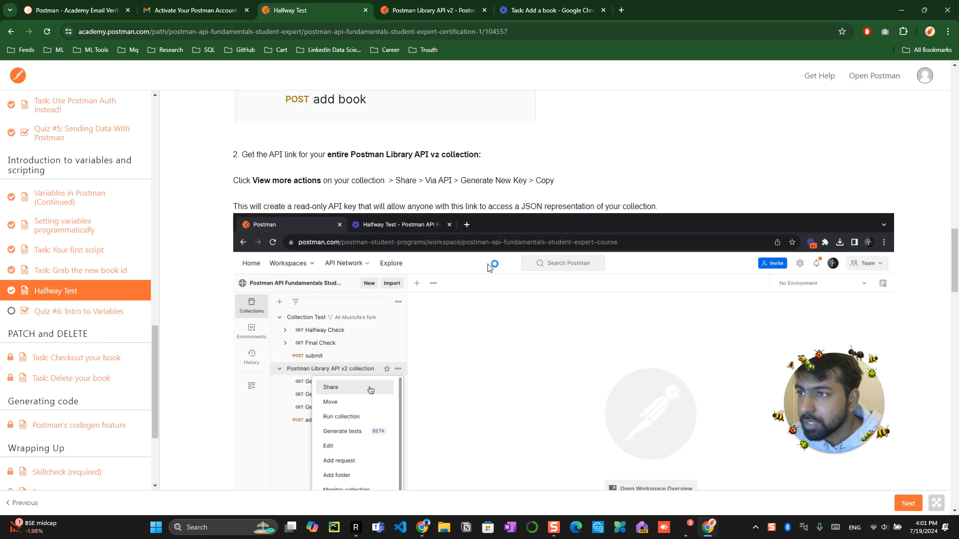
- Paste the library collection link as the submission variable's initial value in Collection Test
{"action": "left_click", "coordinate": [331, 387]}
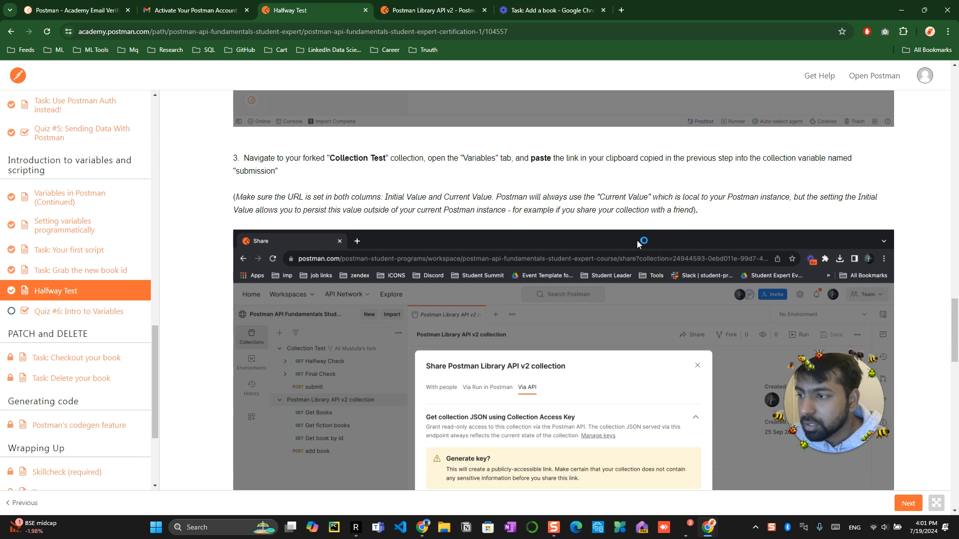
{"action": "left_click", "coordinate": [697, 366]}
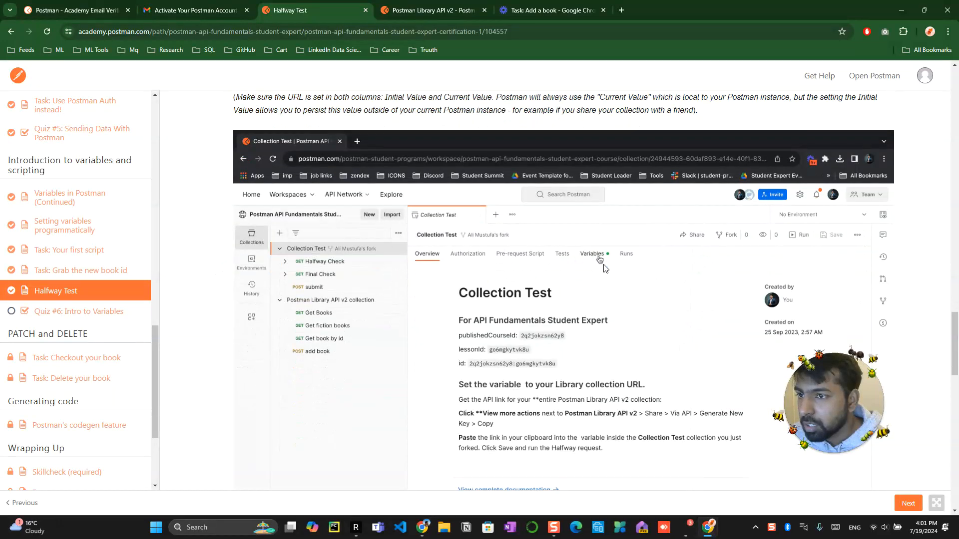
{"action": "left_click", "coordinate": [591, 253]}
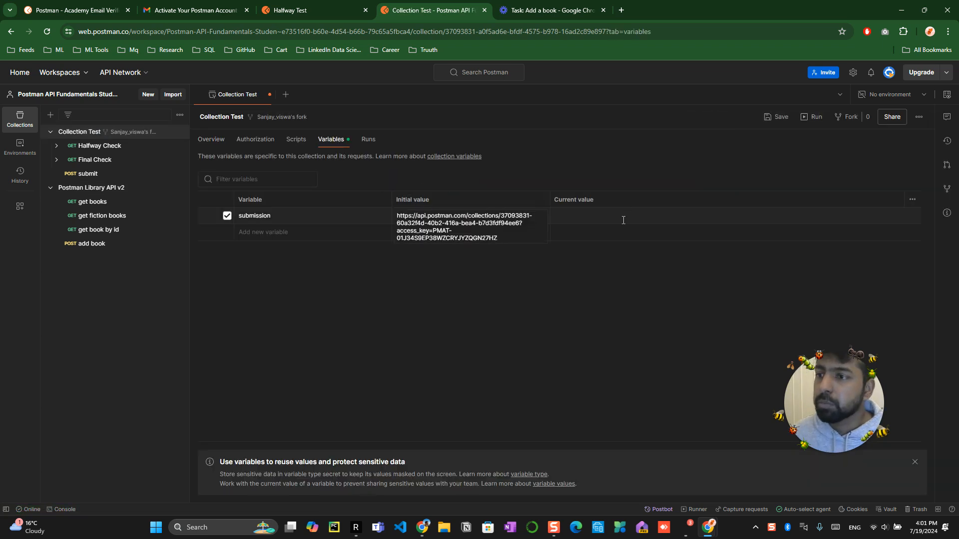
- Paste the api.postman.com collection link into submission's current value and save
{"action": "double_click", "coordinate": [456, 222]}
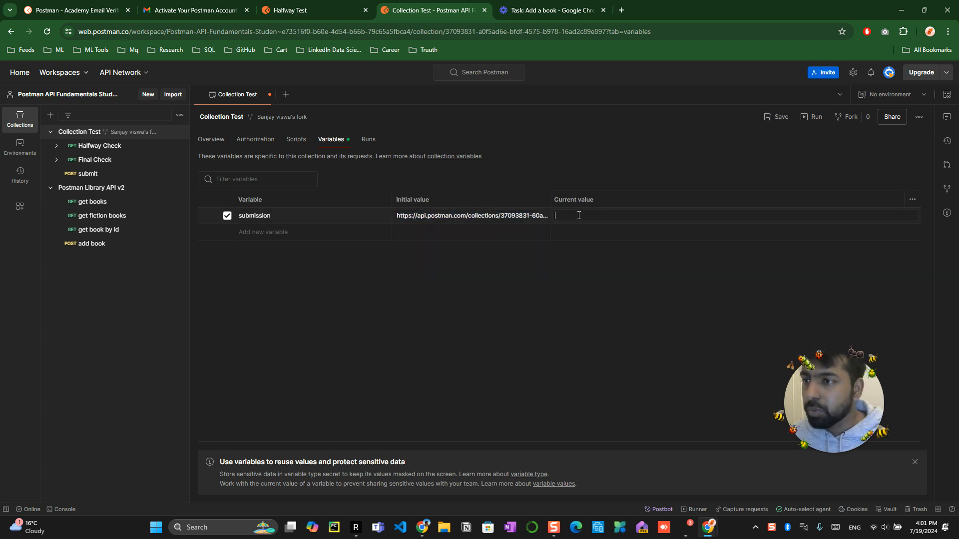
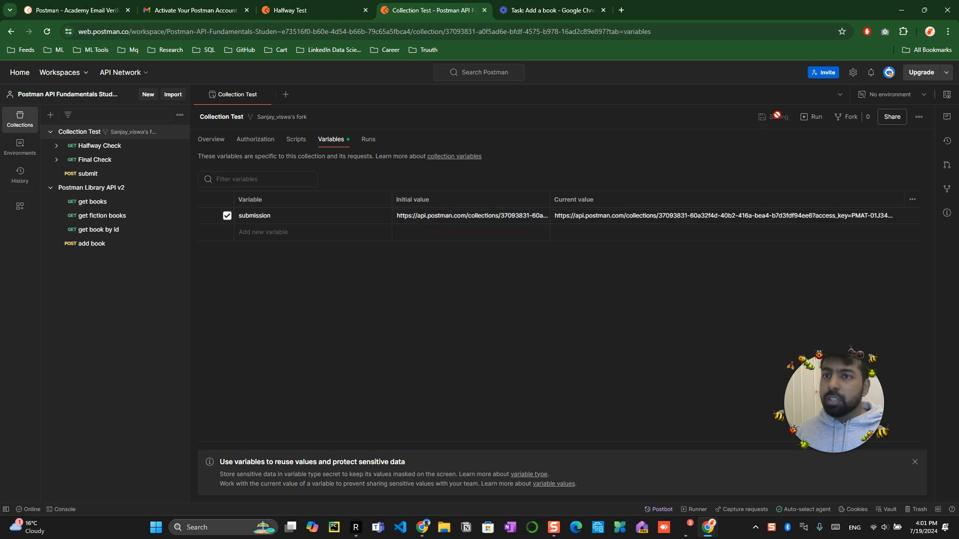
{"action": "key", "text": "alt+tab"}
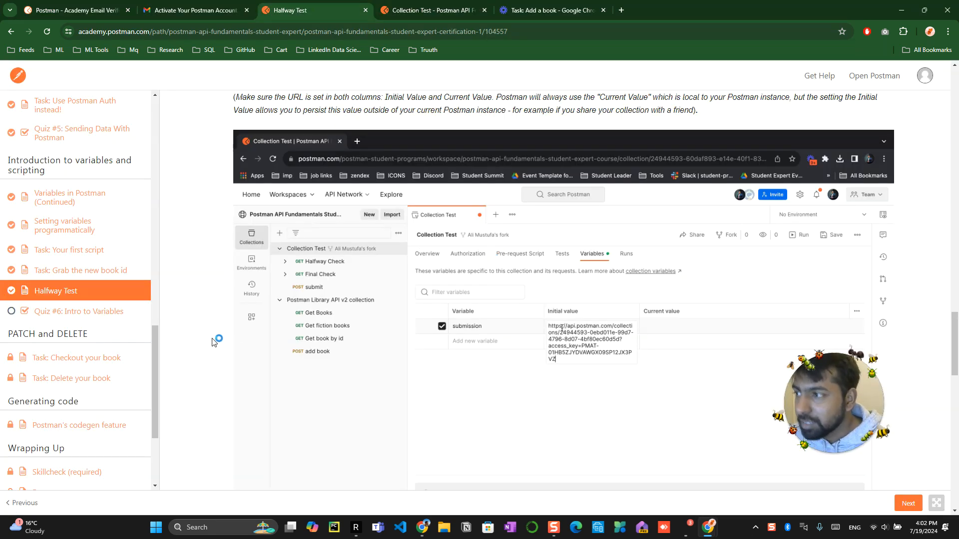
{"action": "mouse_move", "coordinate": [226, 364]}
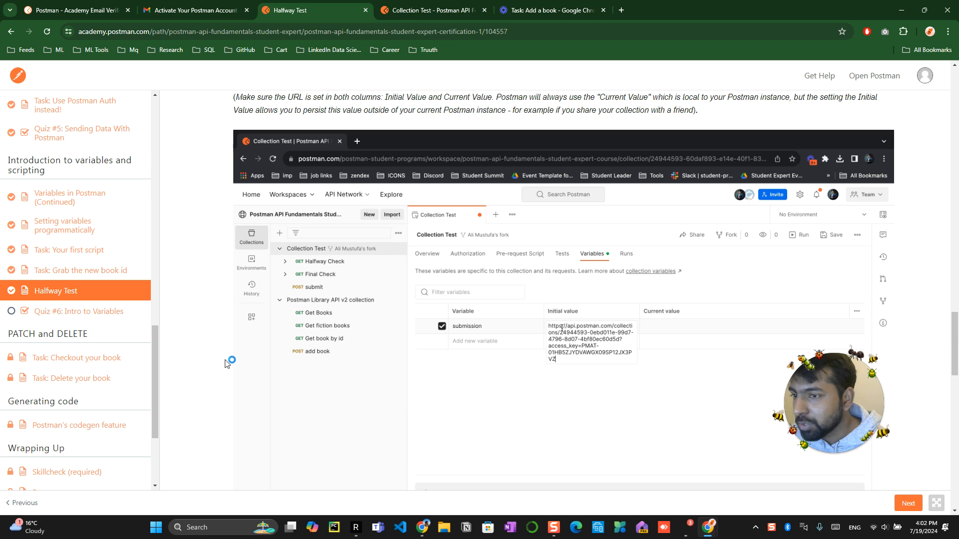
- Read the lesson's step 6 expecting 16/16 test results, then return to Postman
{"action": "scroll", "scroll_direction": "down", "scroll_amount": 3}
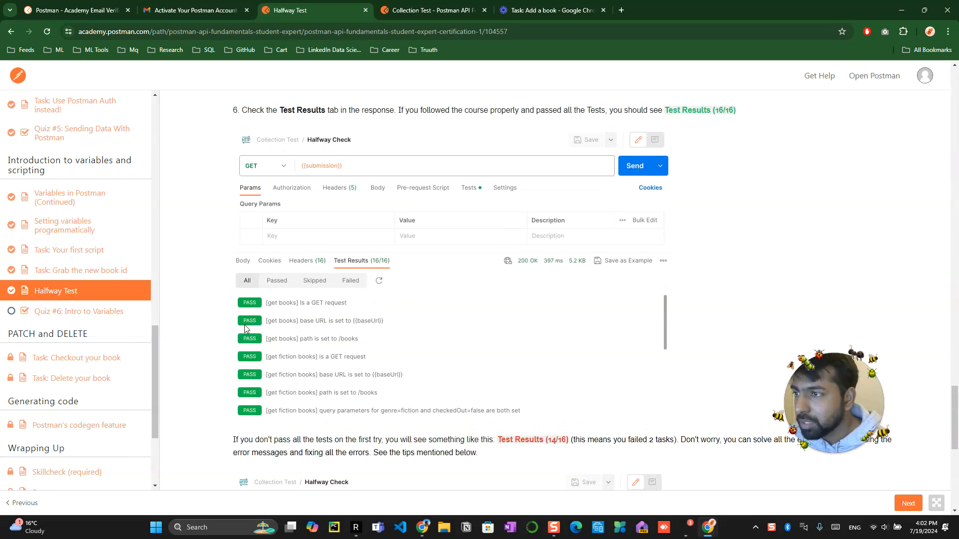
{"action": "left_click", "coordinate": [432, 10]}
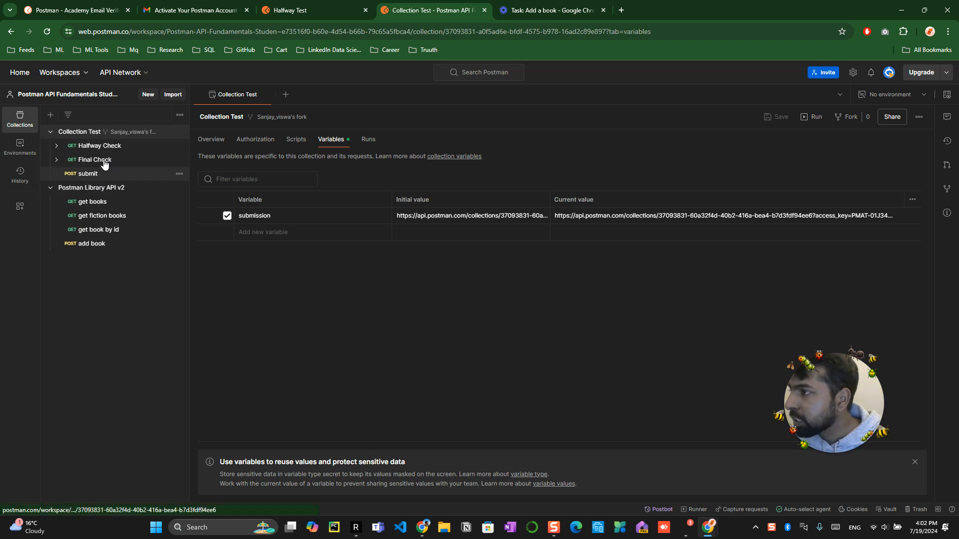
- Send Halfway Check and review its Test Results: 15/16 pass, get books path fails
{"action": "left_click", "coordinate": [100, 146]}
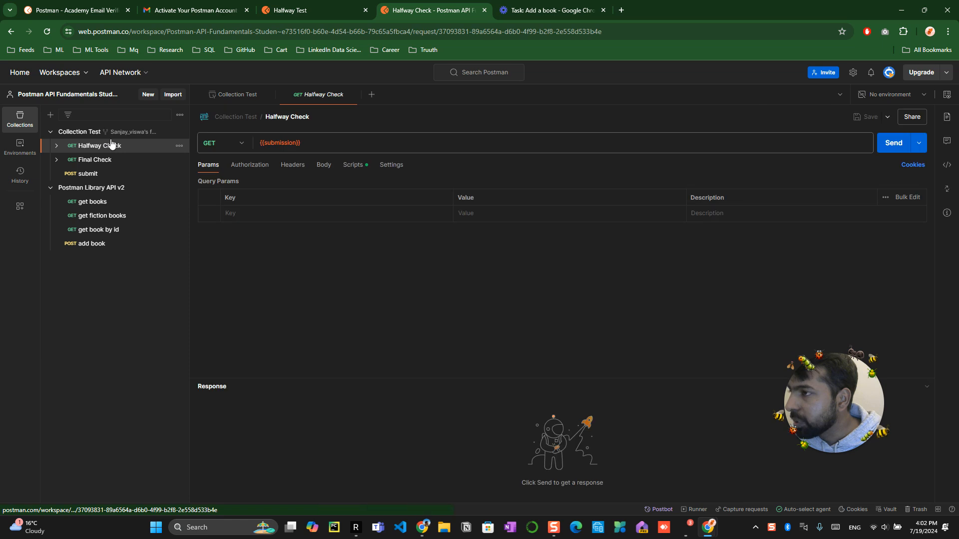
{"action": "left_click", "coordinate": [894, 143]}
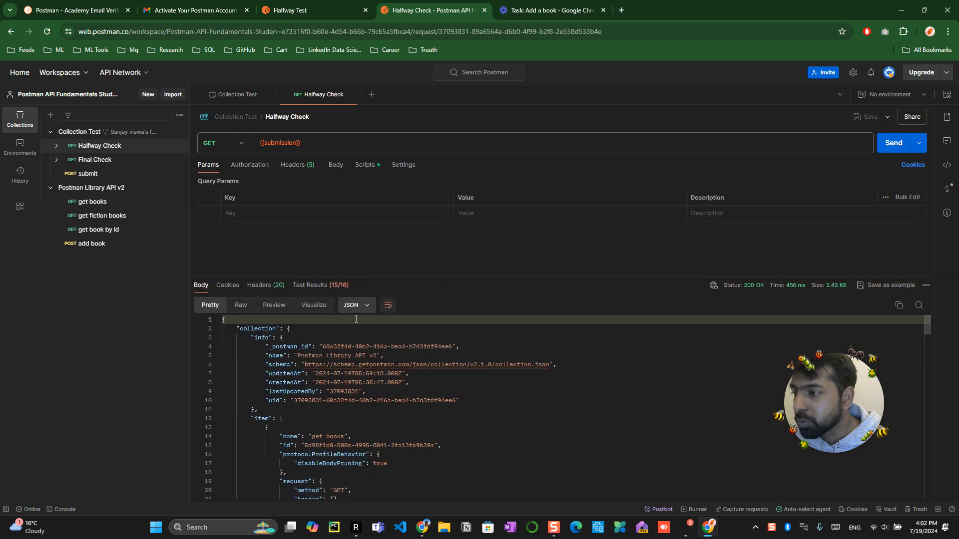
{"action": "left_click", "coordinate": [275, 305]}
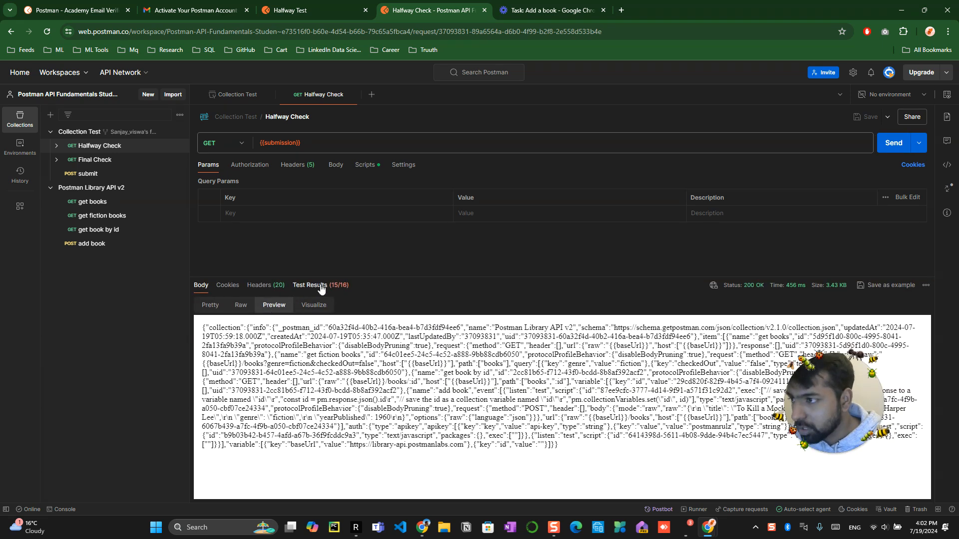
{"action": "left_click", "coordinate": [309, 286]}
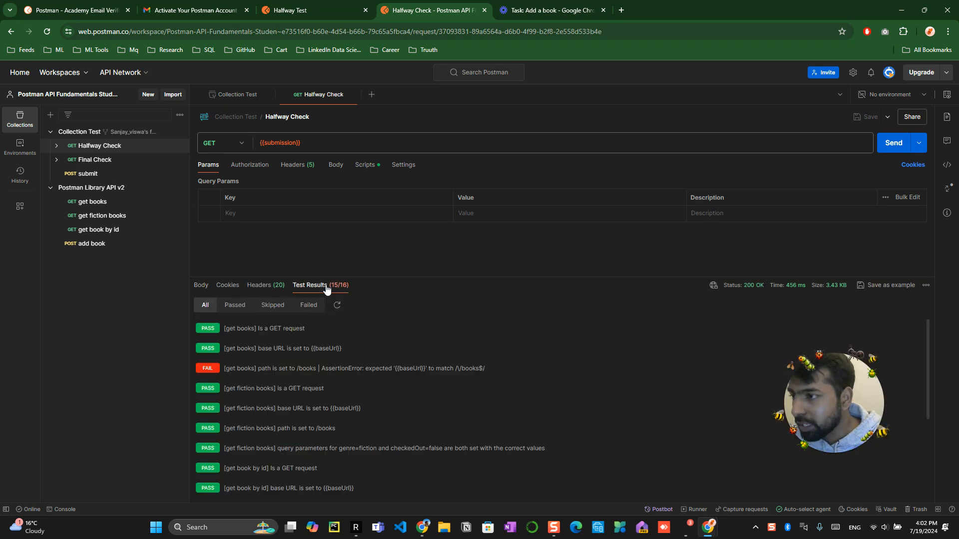
{"action": "scroll", "scroll_direction": "down", "scroll_amount": 3}
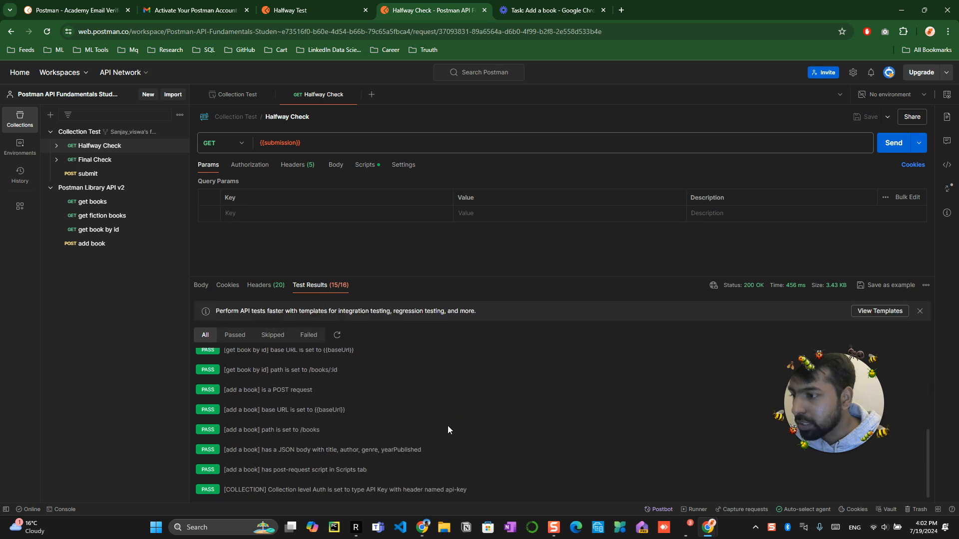
{"action": "scroll", "scroll_direction": "up", "scroll_amount": 3}
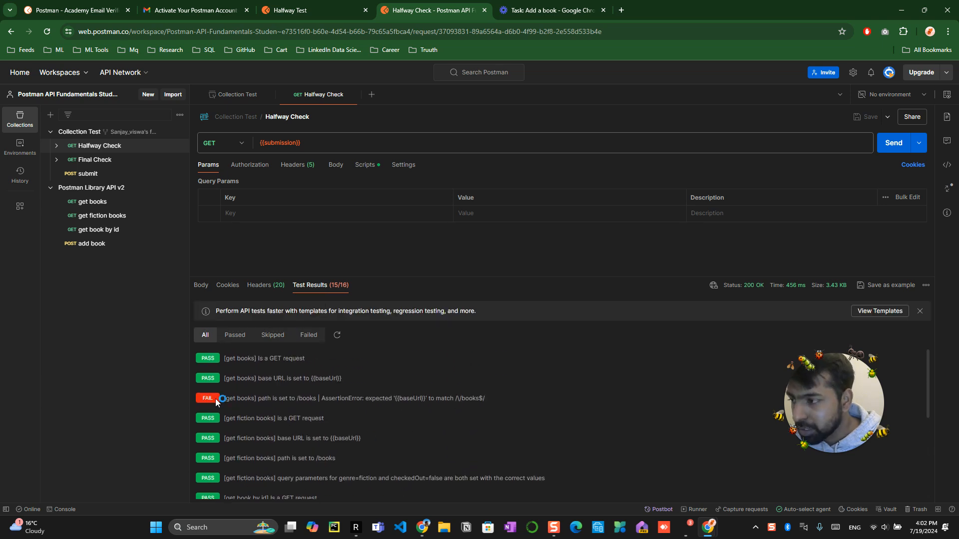
{"action": "mouse_move", "coordinate": [333, 411]}
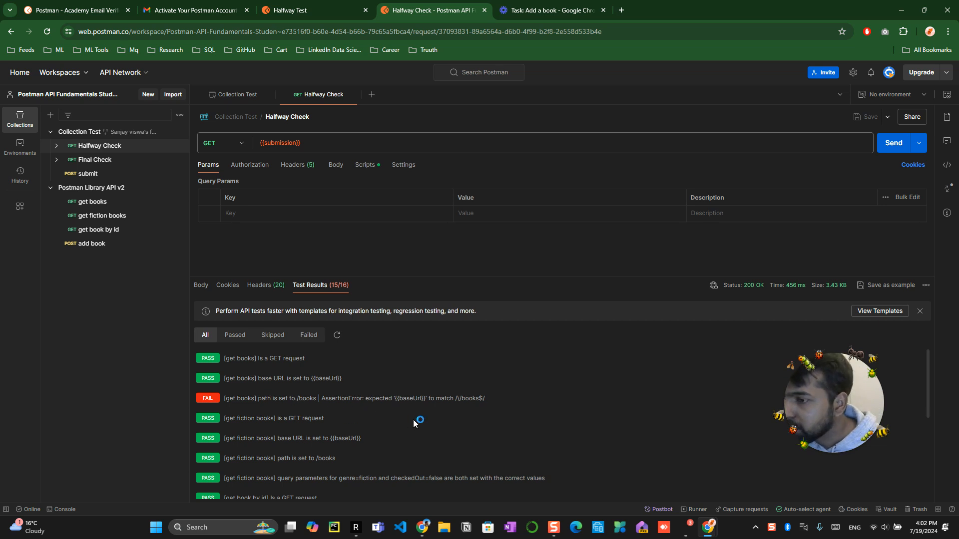
{"action": "mouse_move", "coordinate": [496, 413]}
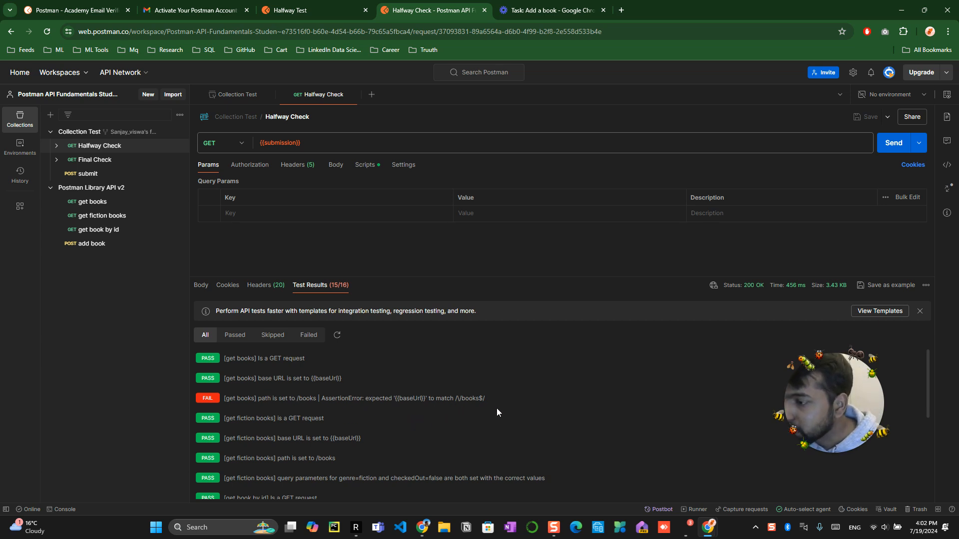
{"action": "scroll", "scroll_direction": "down", "scroll_amount": 3}
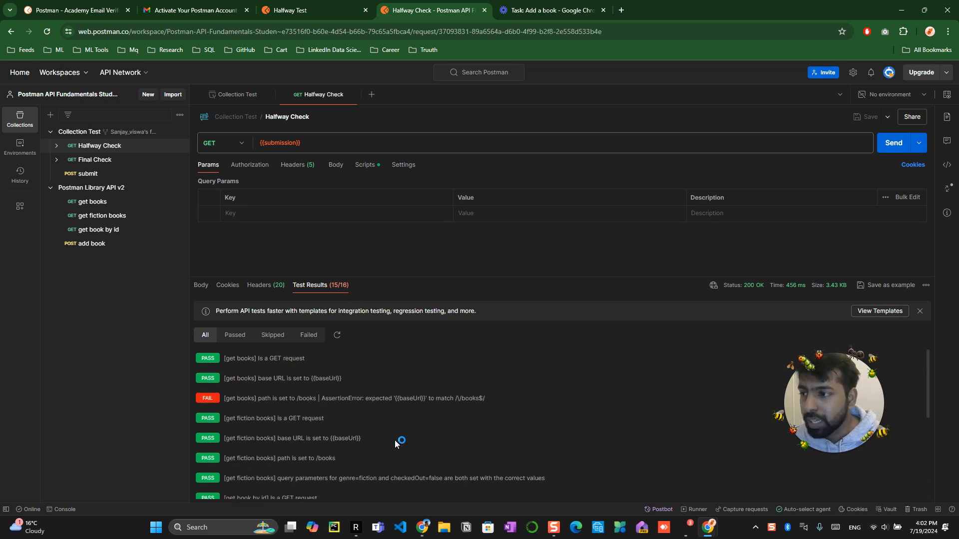
{"action": "mouse_move", "coordinate": [575, 445]}
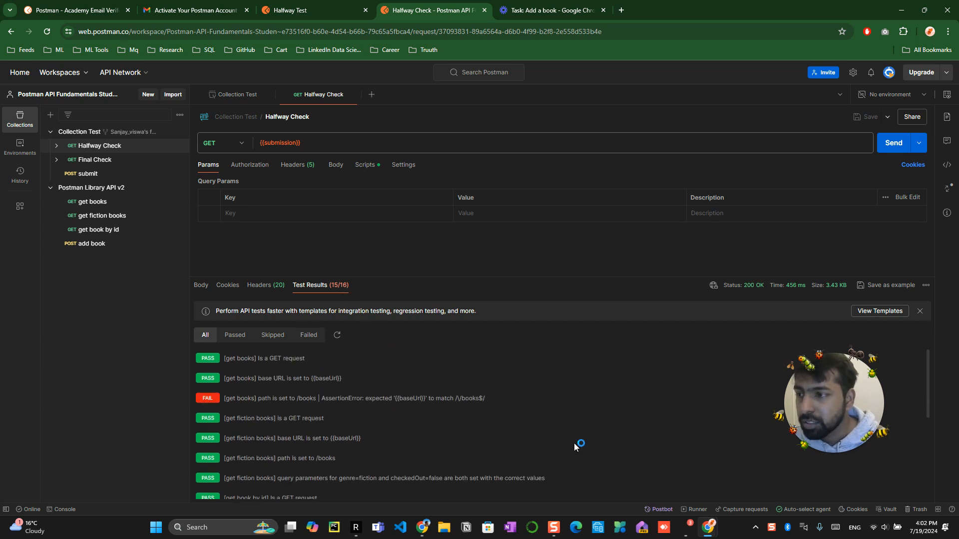
{"action": "mouse_move", "coordinate": [675, 248]}
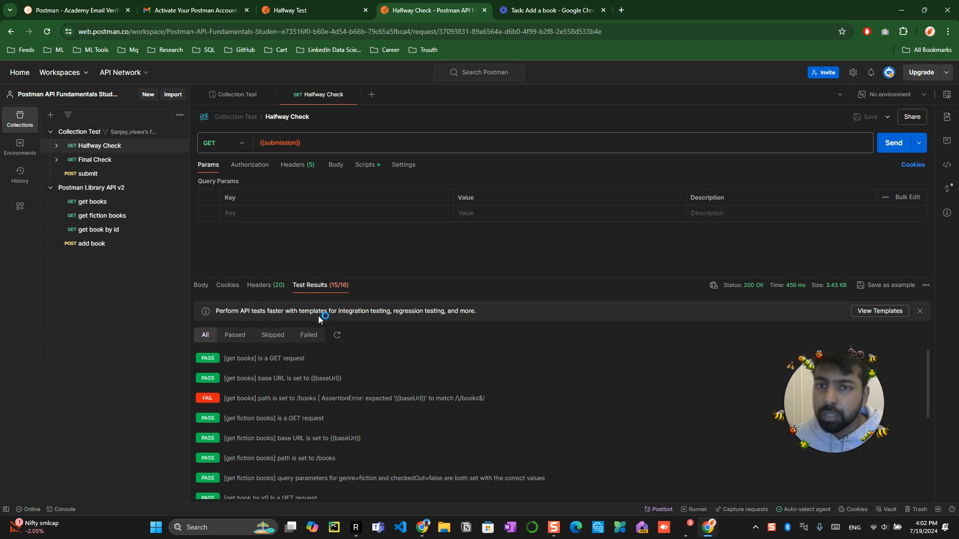
{"action": "mouse_move", "coordinate": [338, 320]}
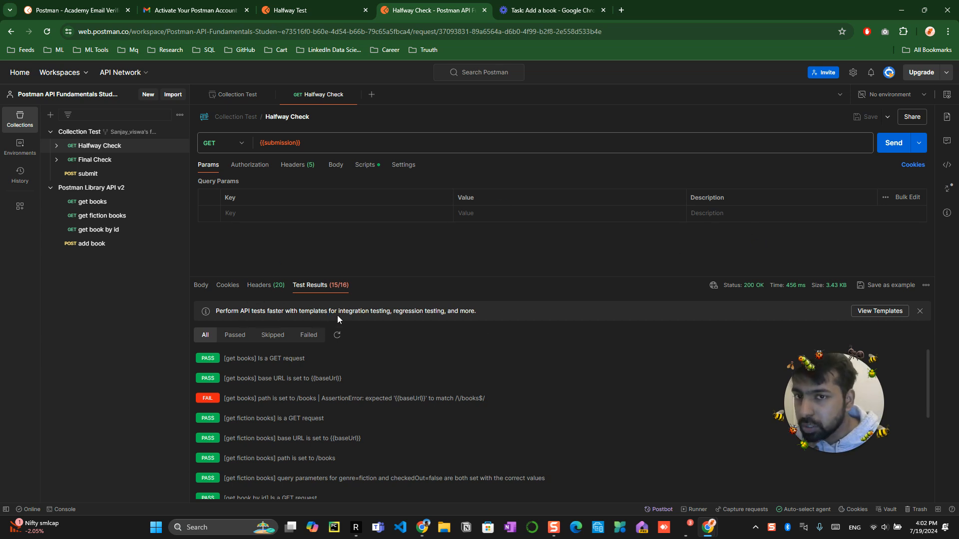